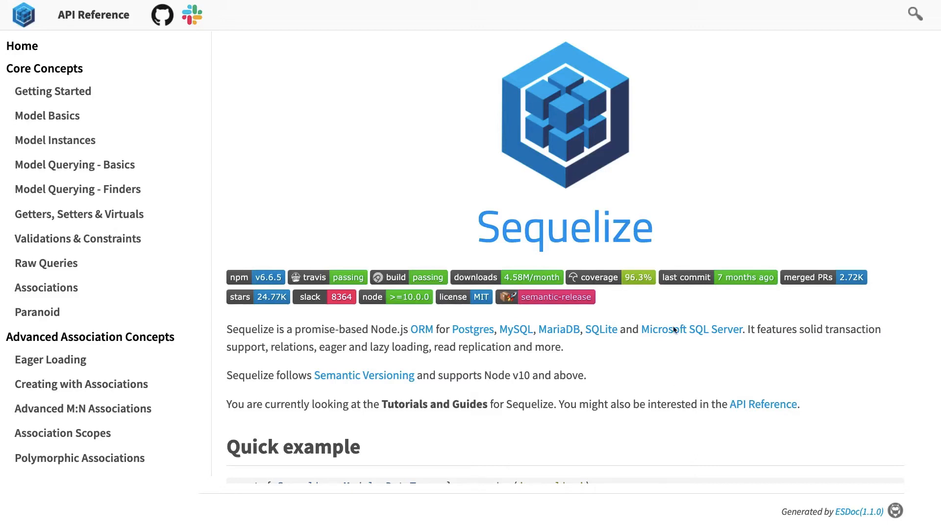
{"action": "mouse_move", "coordinate": [703, 167]}
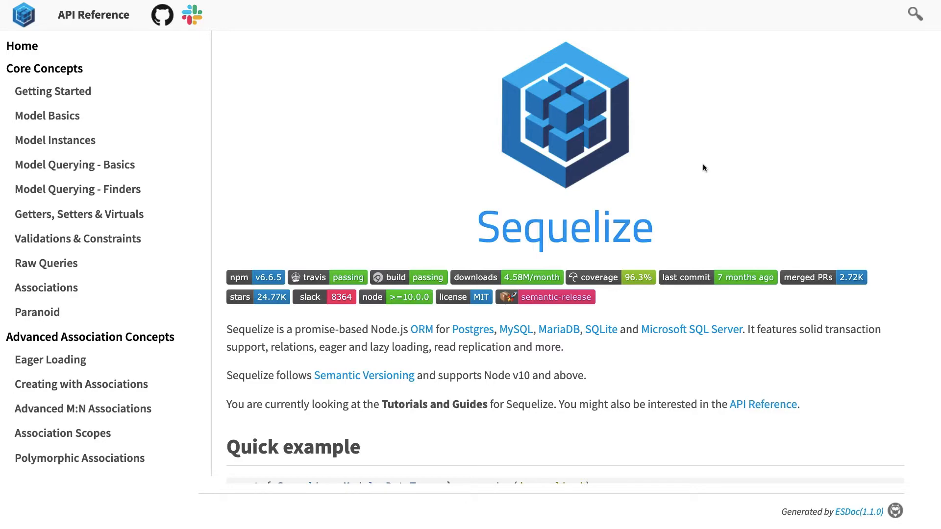
Scroll the Sequelize docs home page down to the Quick example User model code
{"action": "scroll", "scroll_direction": "down", "scroll_amount": 3}
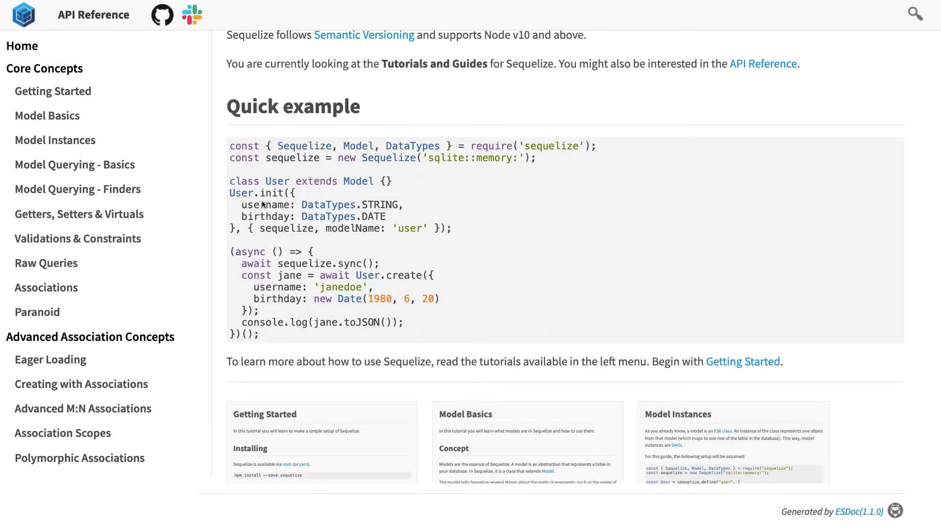
Highlight the whole Quick example code block and move down to the tutorial preview cards
{"action": "left_click_drag", "start_coordinate": [262, 204], "coordinate": [258, 335]}
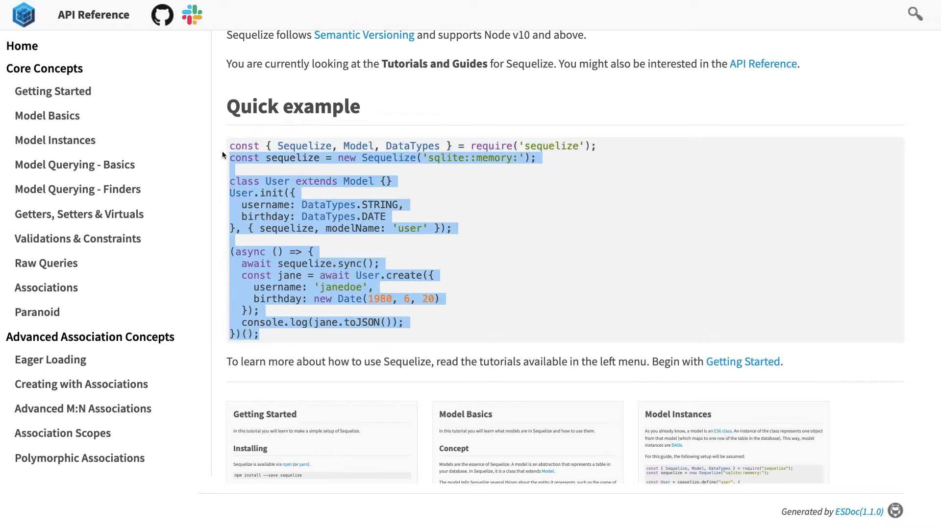
{"action": "left_click", "coordinate": [288, 341]}
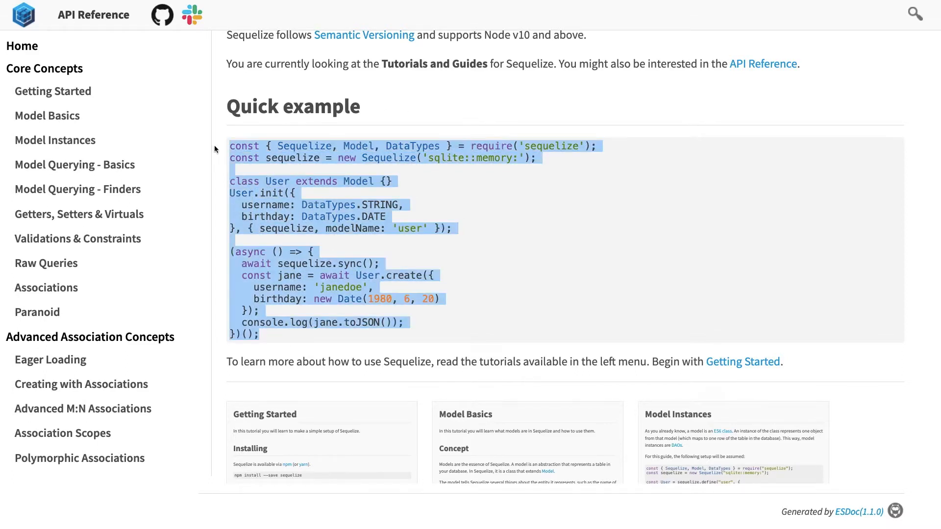
{"action": "scroll", "scroll_direction": "down", "scroll_amount": 3}
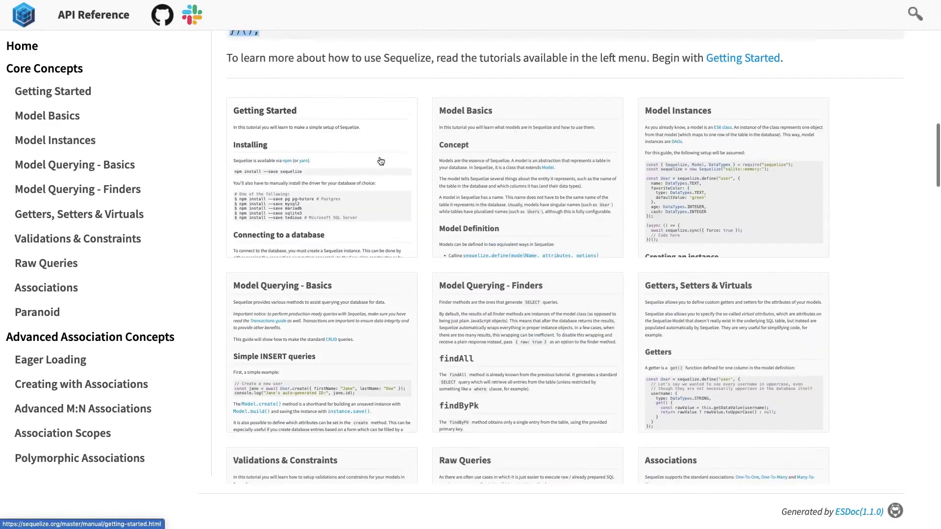
{"action": "mouse_move", "coordinate": [328, 172]}
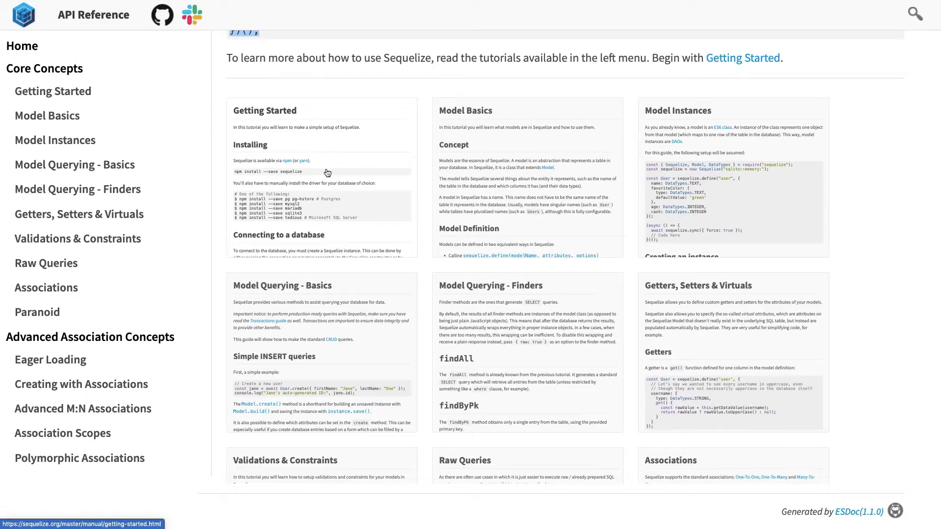
{"action": "mouse_move", "coordinate": [462, 288]}
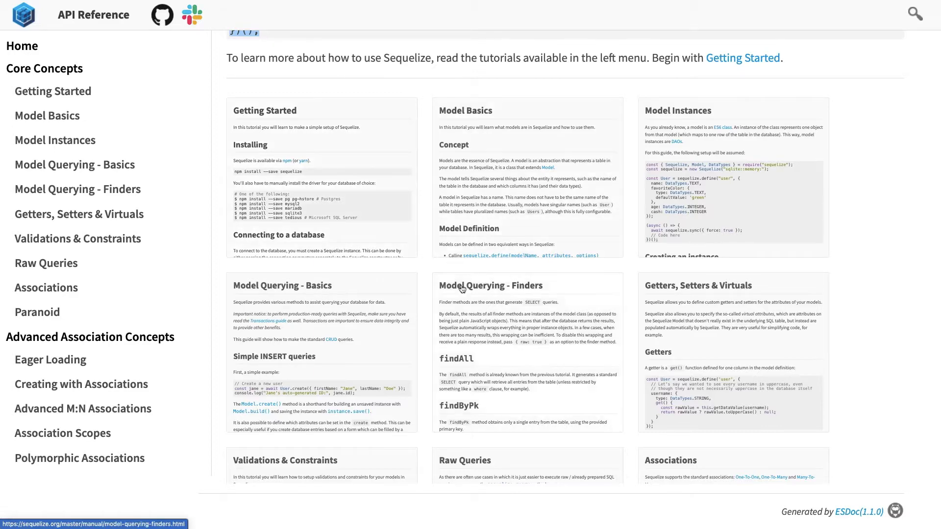
Browse the remaining tutorial cards, then switch to the nestjs-sequelize-postgres project in VS Code
{"action": "scroll", "scroll_direction": "down", "scroll_amount": 3}
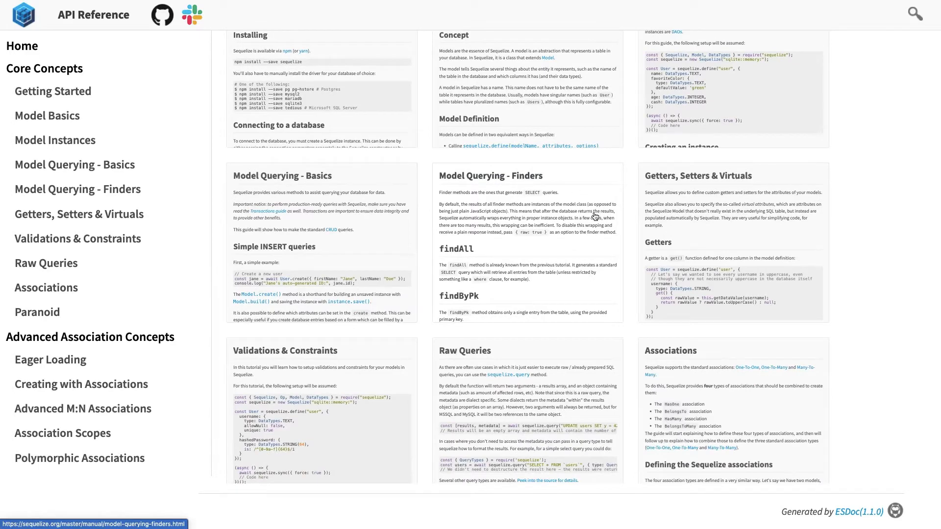
{"action": "mouse_move", "coordinate": [594, 219]}
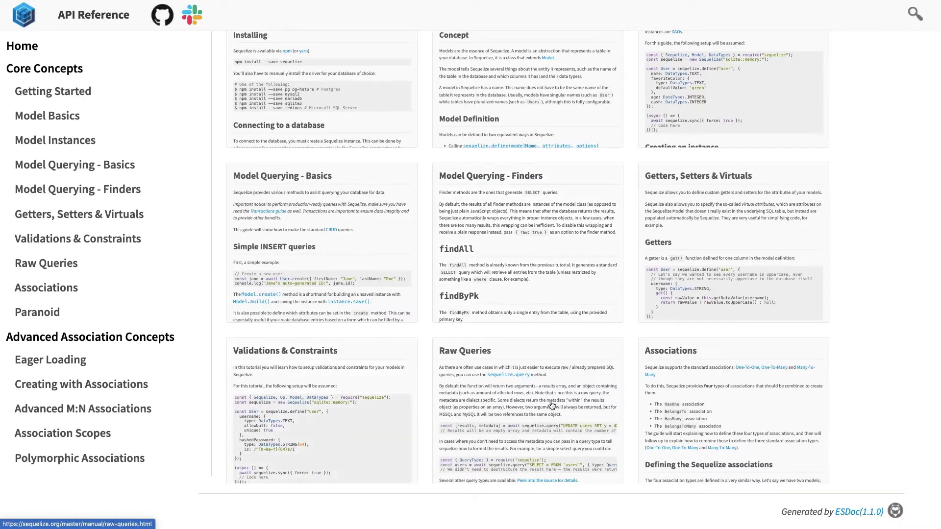
{"action": "scroll", "scroll_direction": "down", "scroll_amount": 3}
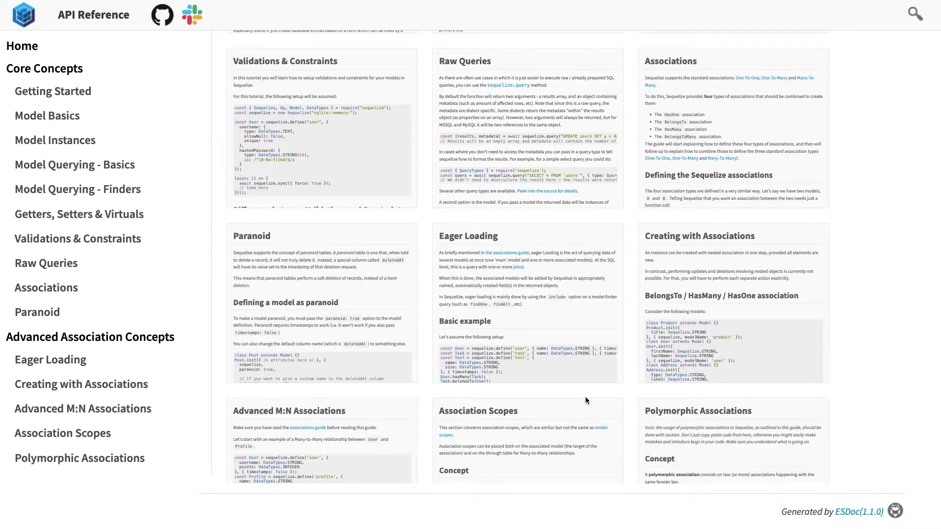
{"action": "scroll", "scroll_direction": "down", "scroll_amount": 3}
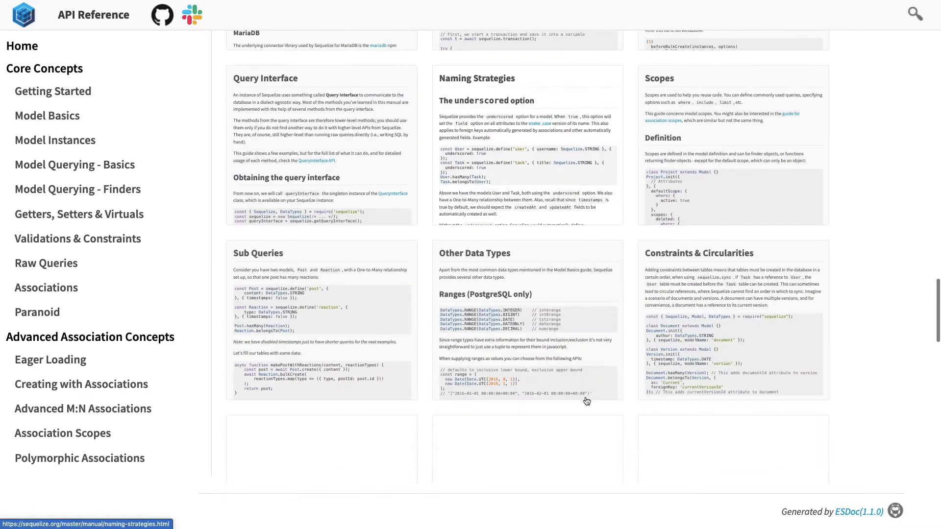
{"action": "scroll", "scroll_direction": "down", "scroll_amount": 3}
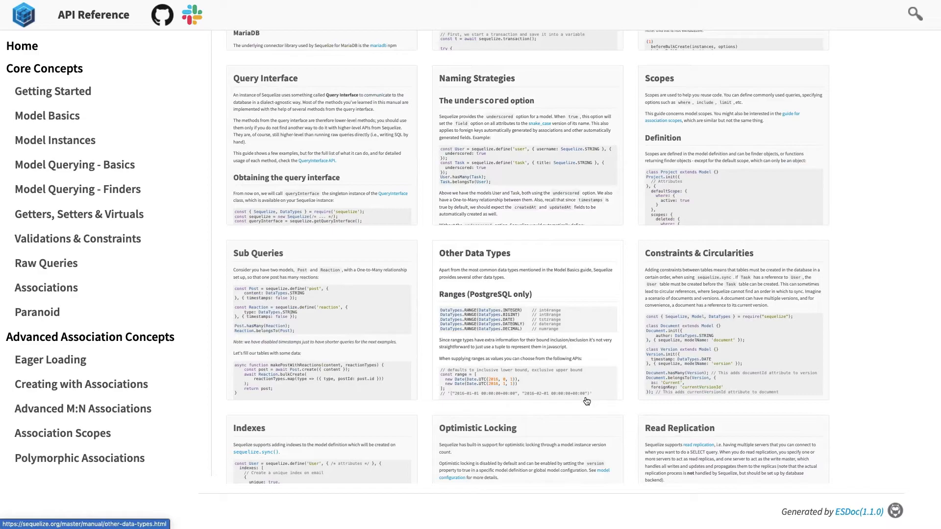
{"action": "scroll", "scroll_direction": "down", "scroll_amount": 3}
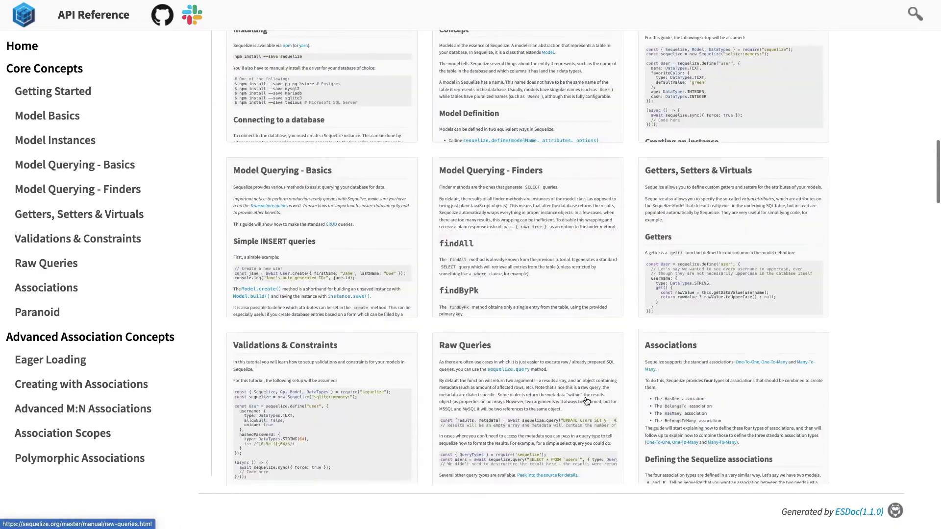
{"action": "left_click", "coordinate": [23, 46]}
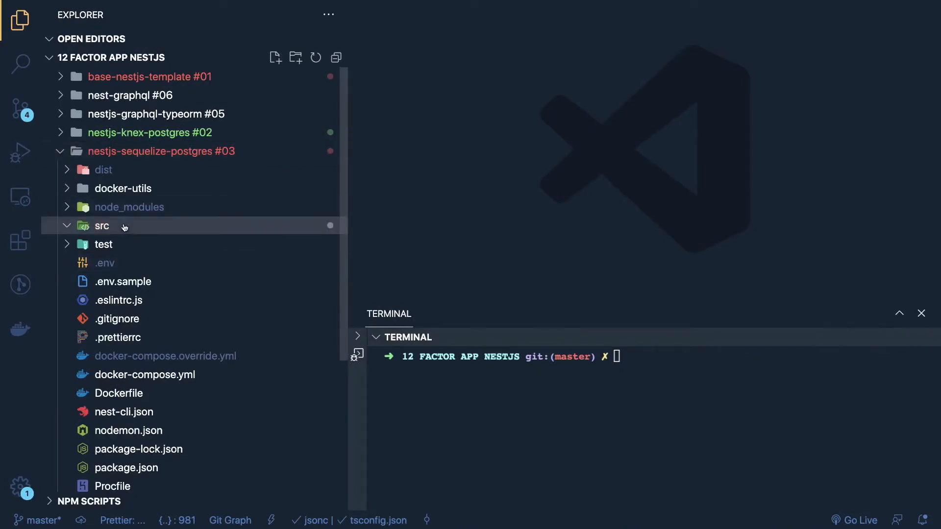
Expand src and modules/posts in the Explorer and view app.module.ts importing PostsModule
{"action": "left_click", "coordinate": [102, 226]}
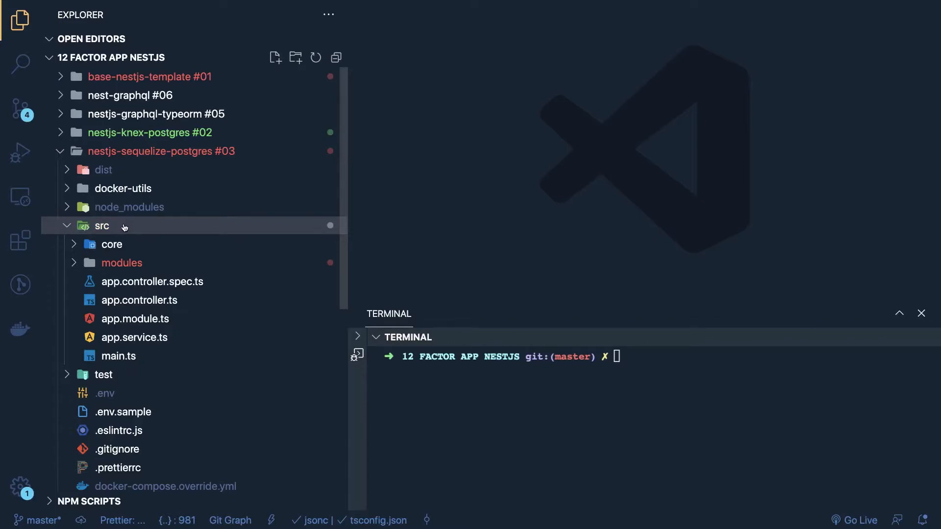
{"action": "mouse_move", "coordinate": [121, 263]}
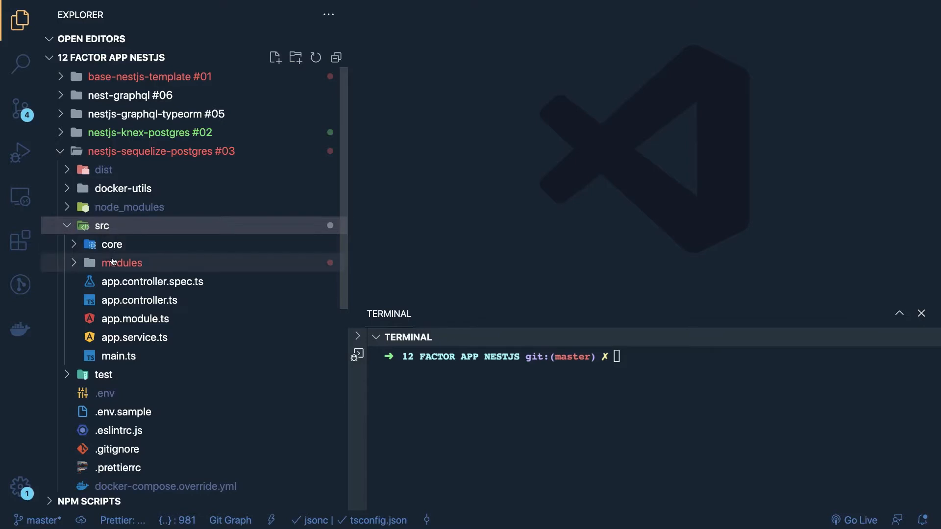
{"action": "left_click", "coordinate": [121, 262]}
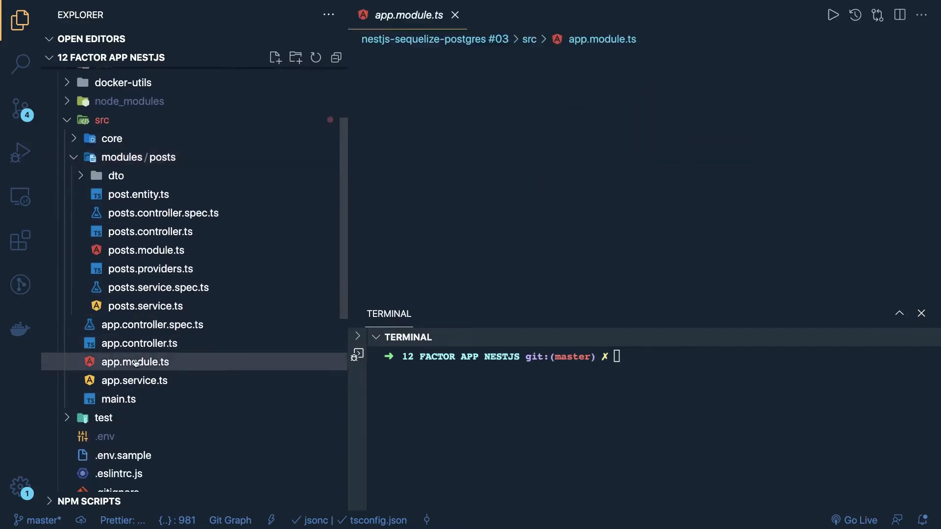
{"action": "left_click", "coordinate": [134, 362]}
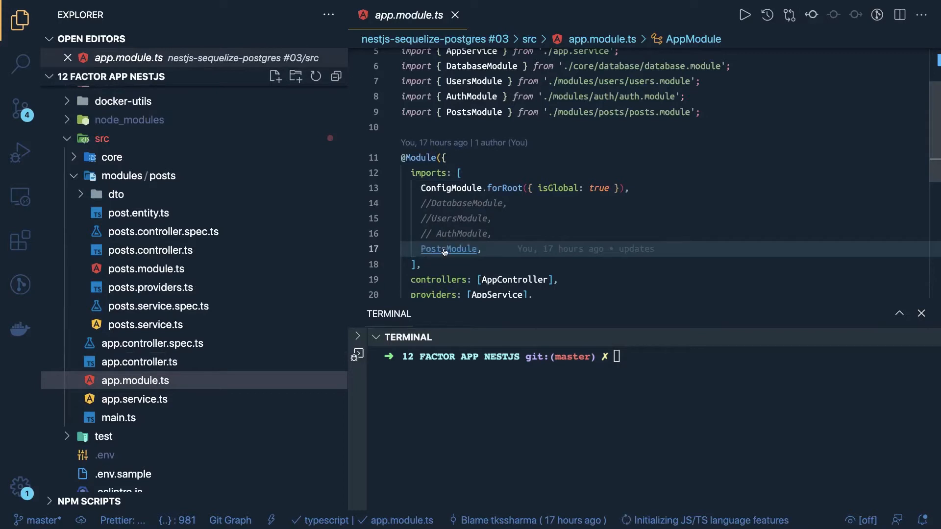
{"action": "mouse_move", "coordinate": [312, 286]}
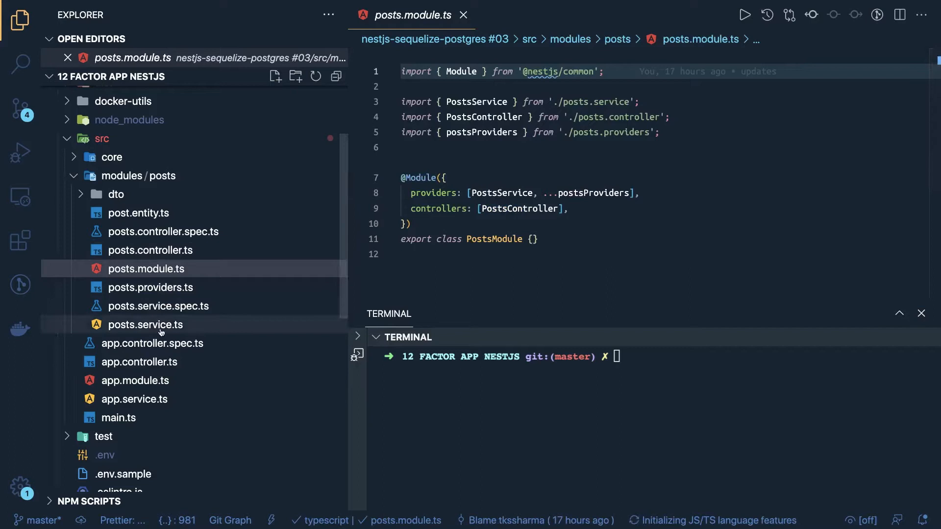
{"action": "mouse_move", "coordinate": [157, 330]}
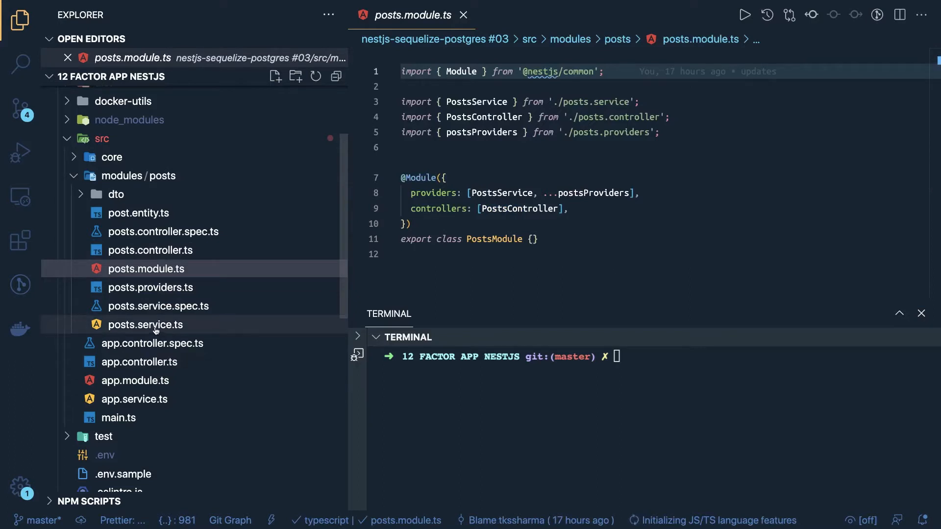
View posts.service.ts, then expand core/database and view database.providers.ts
{"action": "left_click", "coordinate": [146, 324]}
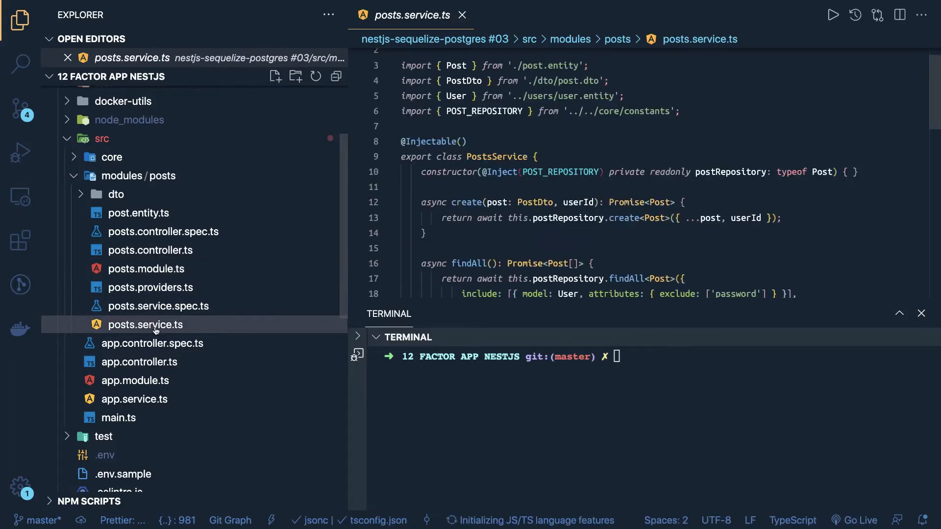
{"action": "left_click", "coordinate": [112, 156]}
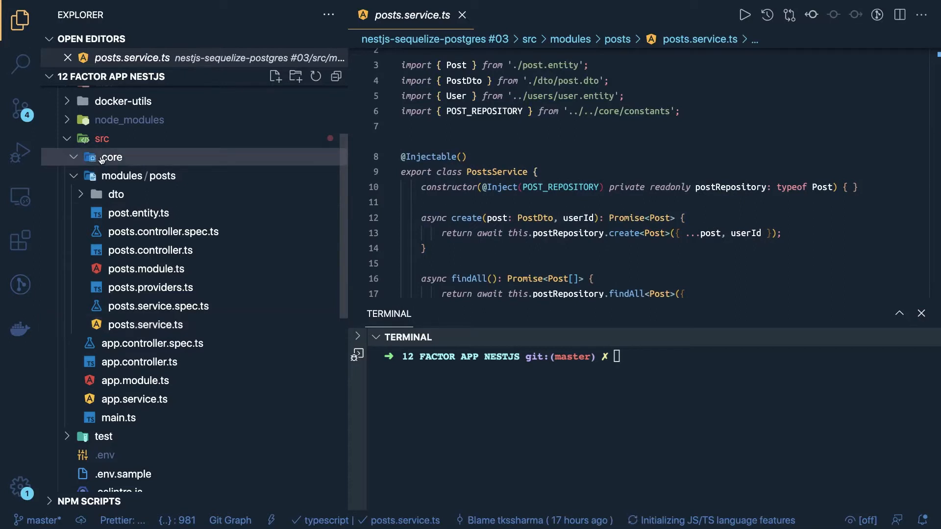
{"action": "left_click", "coordinate": [112, 157]}
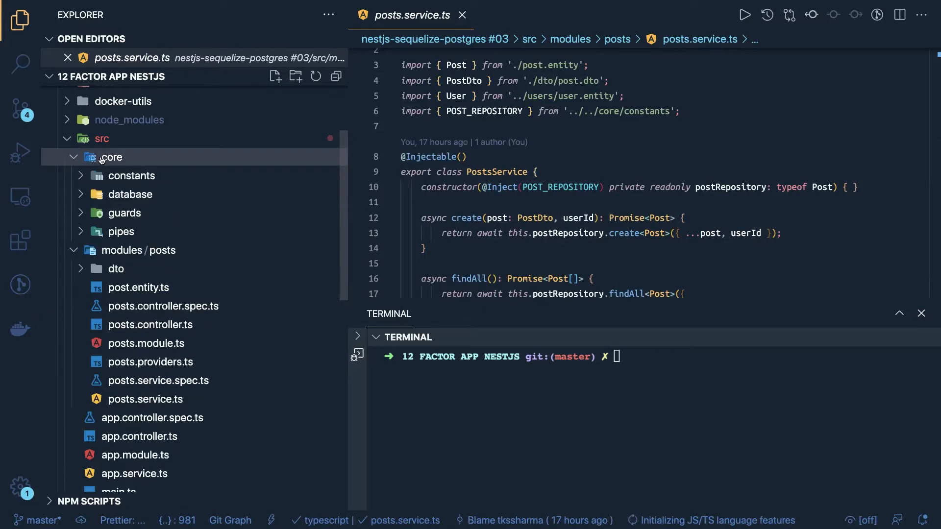
{"action": "left_click", "coordinate": [129, 194]}
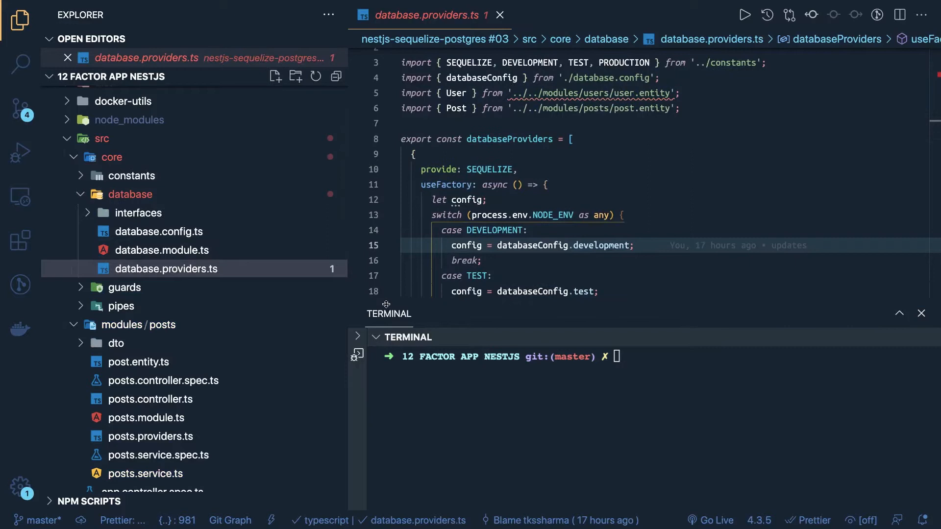
Review database.providers.ts and follow the './database.config' import into database.config.ts
{"action": "scroll", "scroll_direction": "down", "scroll_amount": 3}
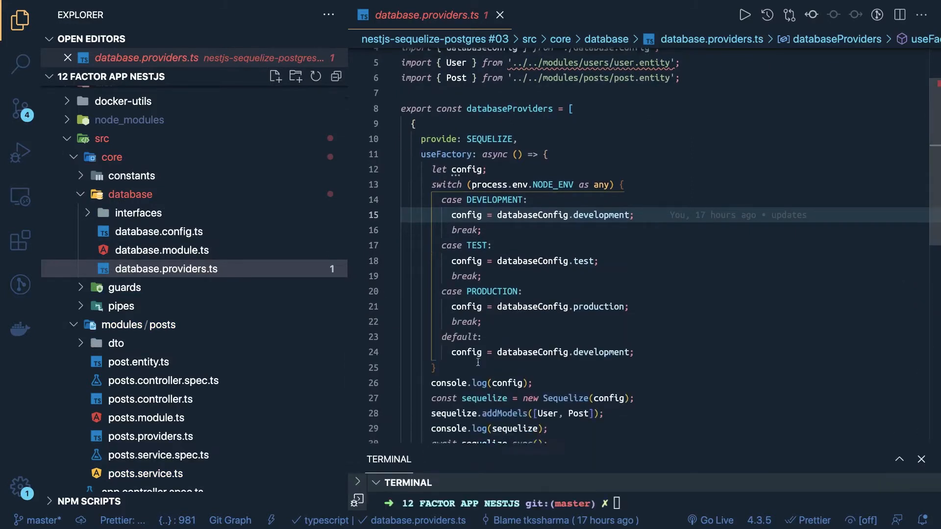
{"action": "scroll", "scroll_direction": "down", "scroll_amount": 3}
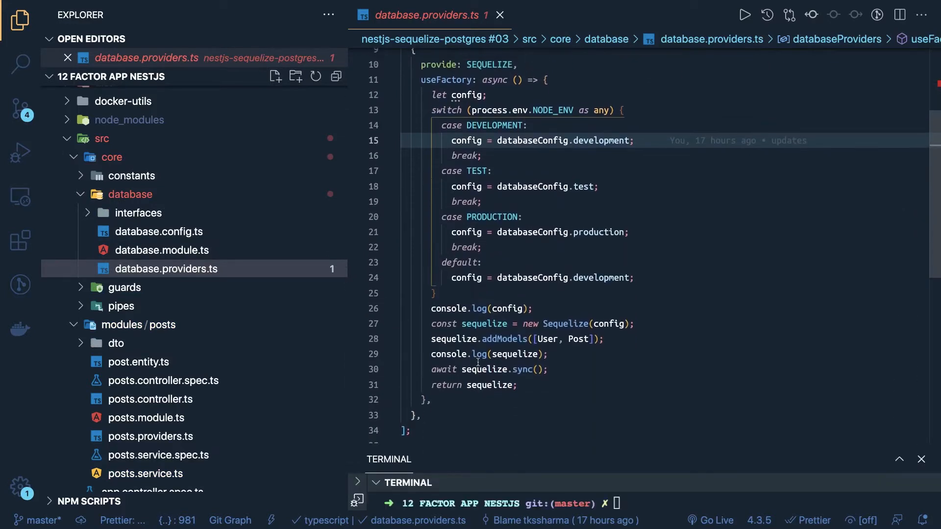
{"action": "scroll", "scroll_direction": "up", "scroll_amount": 3}
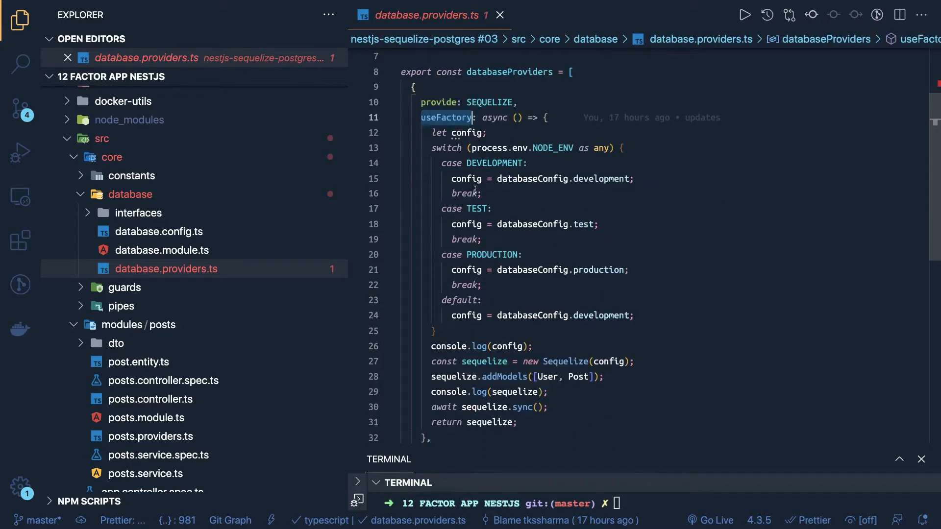
{"action": "mouse_move", "coordinate": [599, 208]}
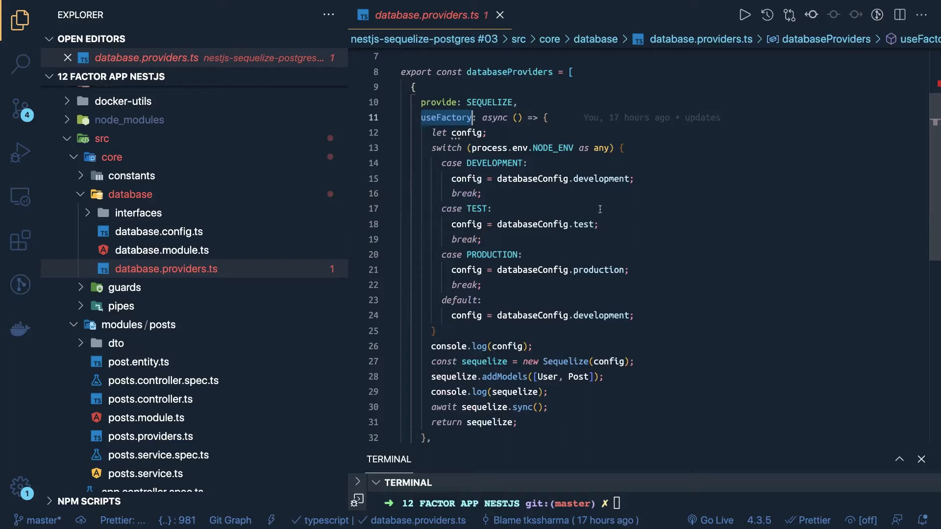
{"action": "mouse_move", "coordinate": [534, 223]}
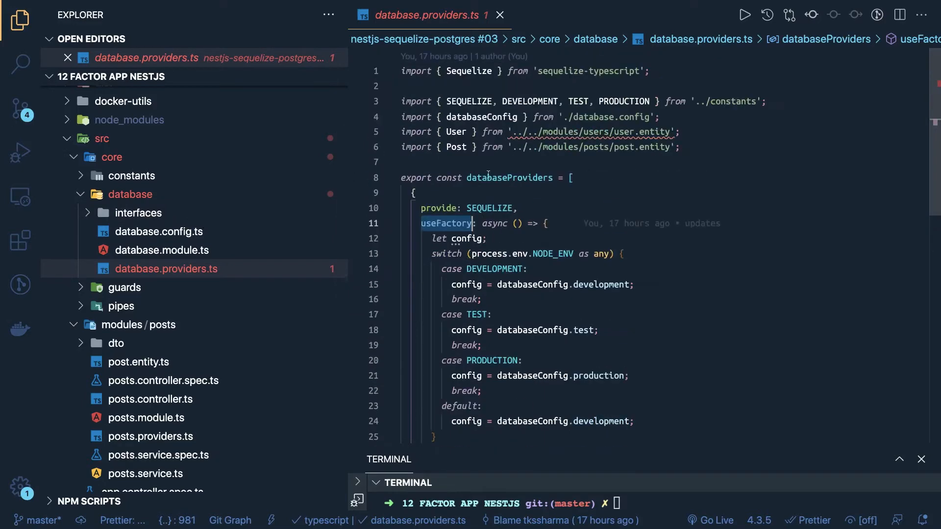
{"action": "mouse_move", "coordinate": [607, 116]}
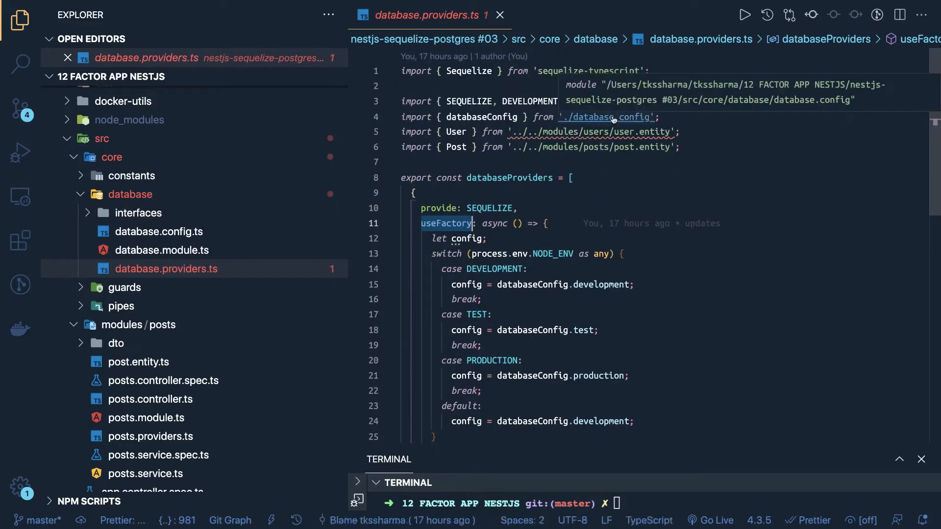
{"action": "left_click", "coordinate": [604, 116]}
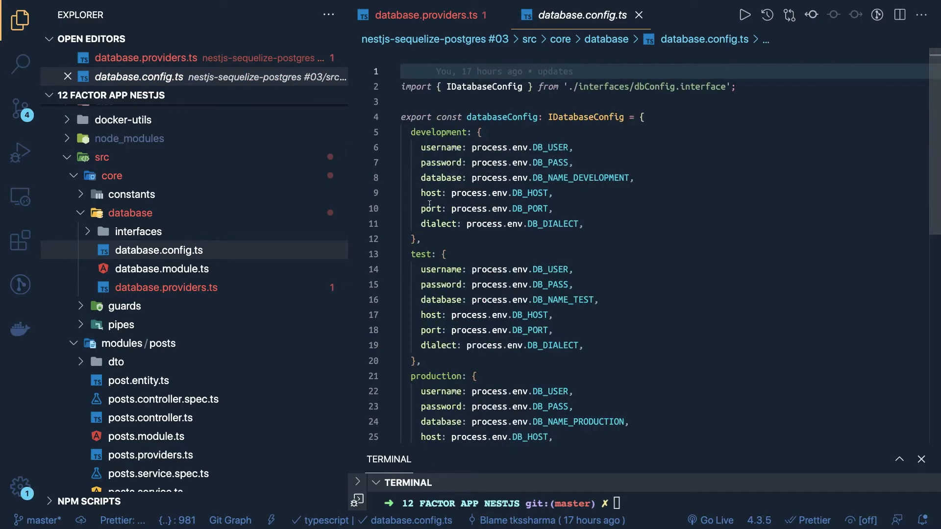
Scroll through the development, test and production settings in database.config.ts
{"action": "scroll", "scroll_direction": "down", "scroll_amount": 3}
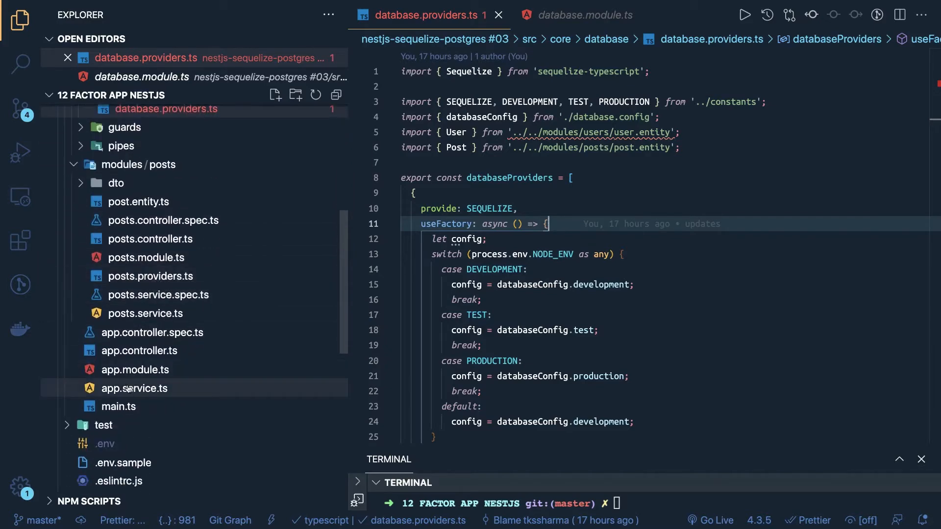
Glance at app.module.ts, then view posts.controller.ts with PostsController's findAll route
{"action": "left_click", "coordinate": [135, 370]}
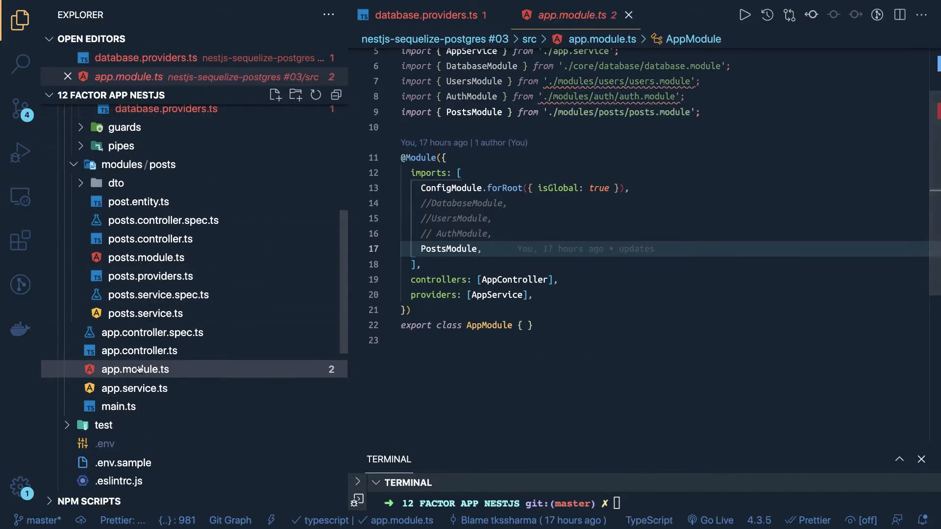
{"action": "mouse_move", "coordinate": [135, 369]}
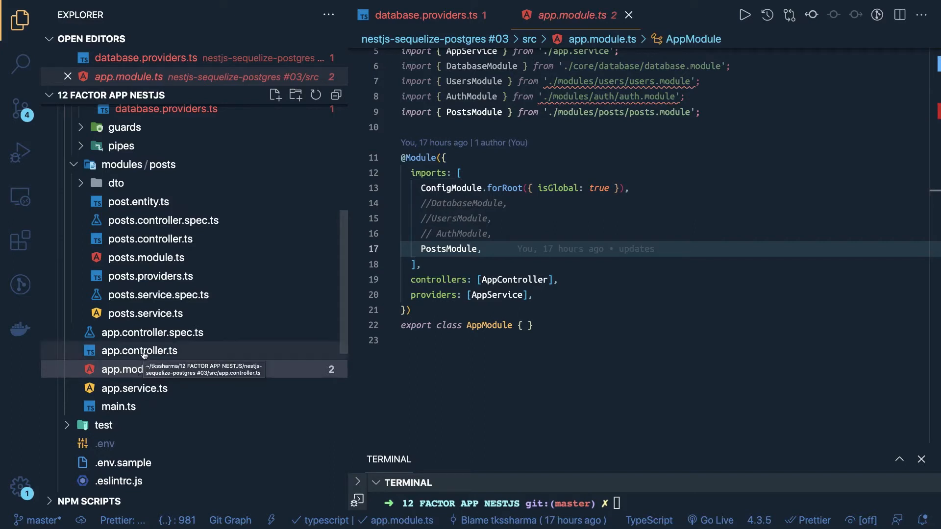
{"action": "left_click", "coordinate": [140, 351]}
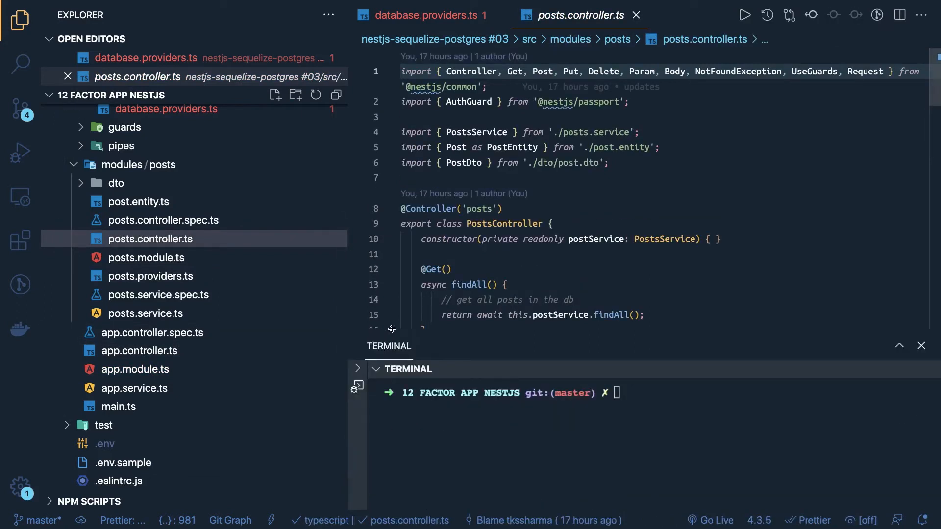
Comment out the AuthGuard('jwt') decorators on the create and delete routes in posts.controller.ts
{"action": "scroll", "scroll_direction": "down", "scroll_amount": 3}
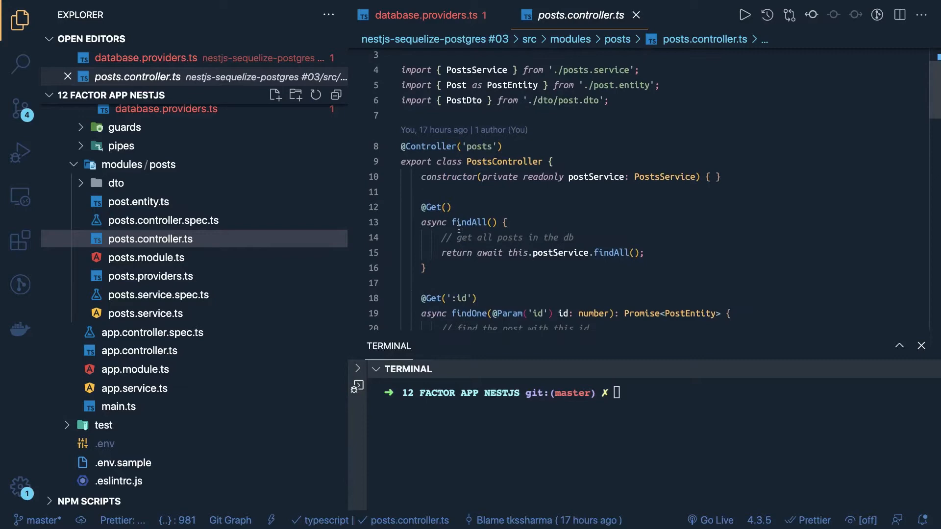
{"action": "scroll", "scroll_direction": "down", "scroll_amount": 3}
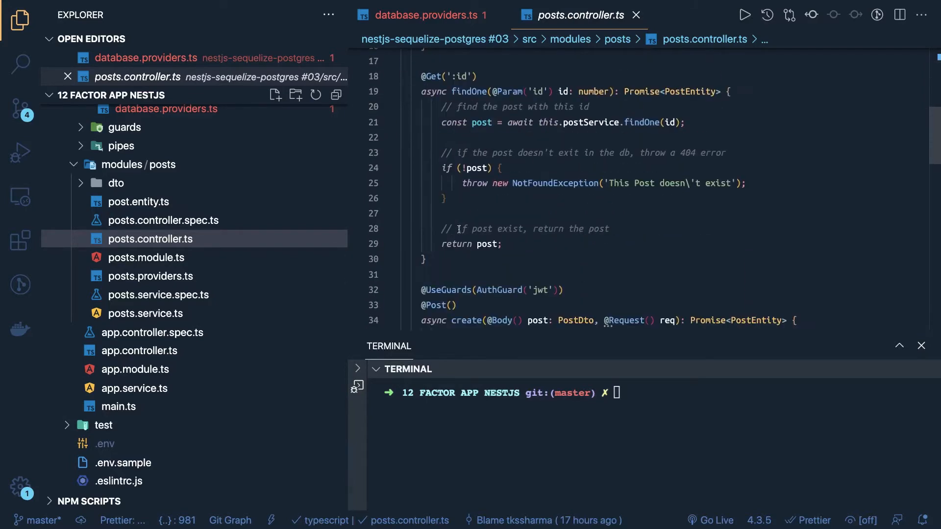
{"action": "scroll", "scroll_direction": "down", "scroll_amount": 3}
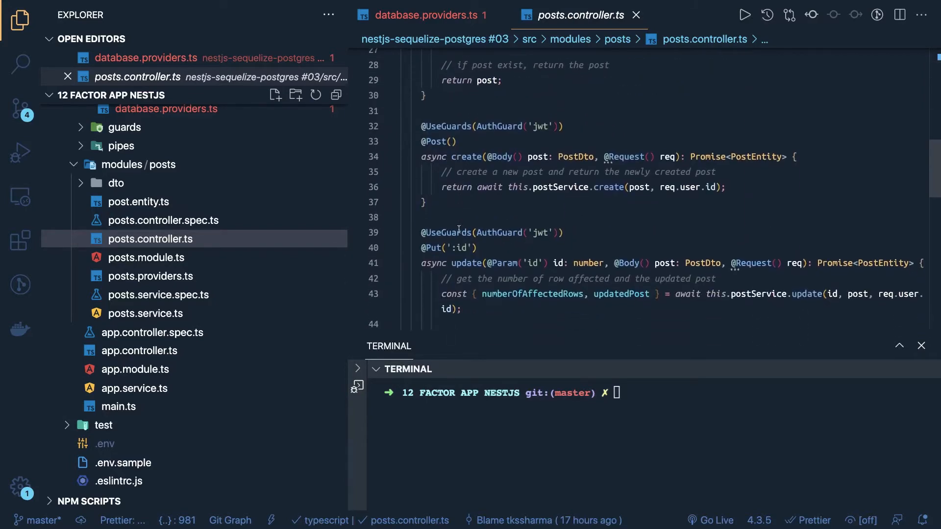
{"action": "left_click", "coordinate": [421, 127]}
{"action": "type", "text": "// "}
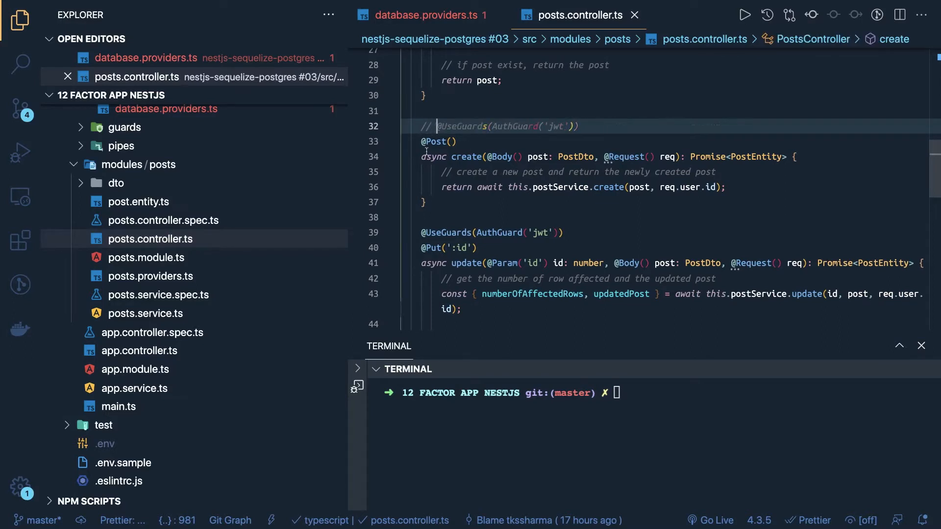
{"action": "scroll", "scroll_direction": "down", "scroll_amount": 3}
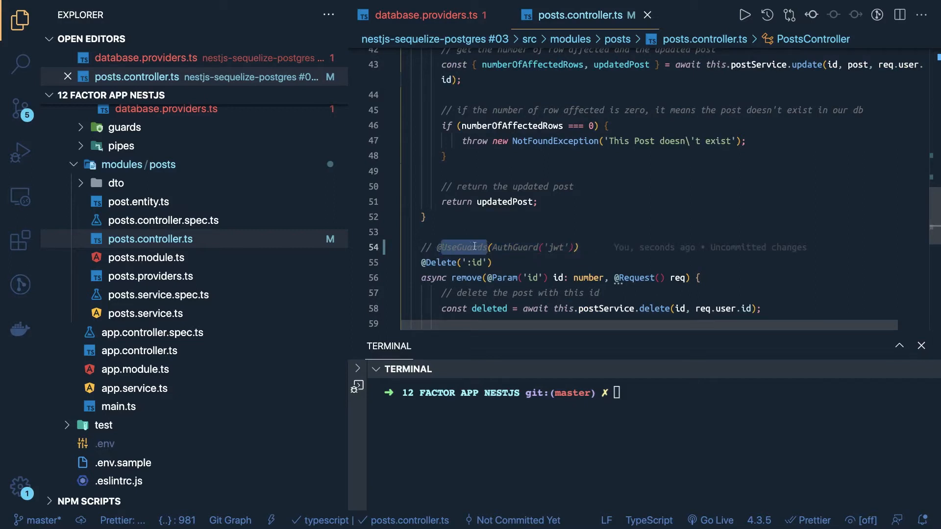
{"action": "scroll", "scroll_direction": "down", "scroll_amount": 3}
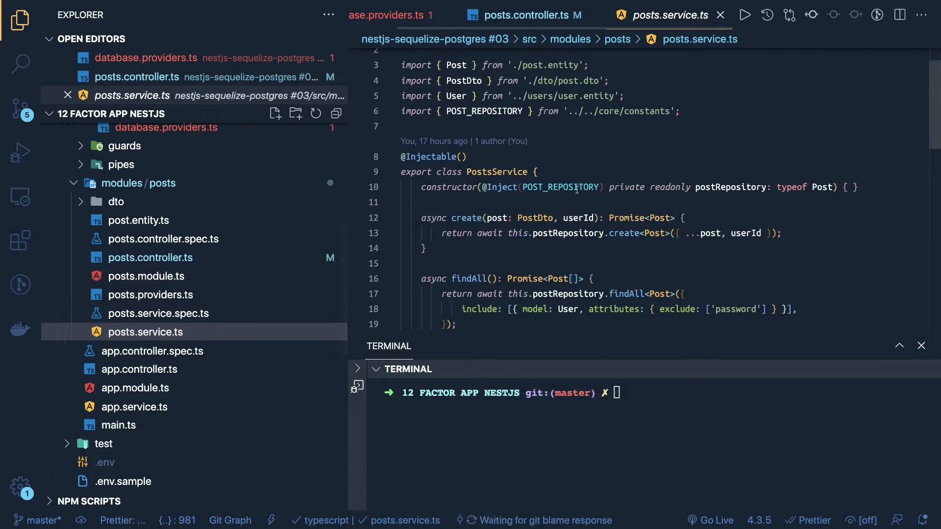
{"action": "double_click", "coordinate": [560, 187]}
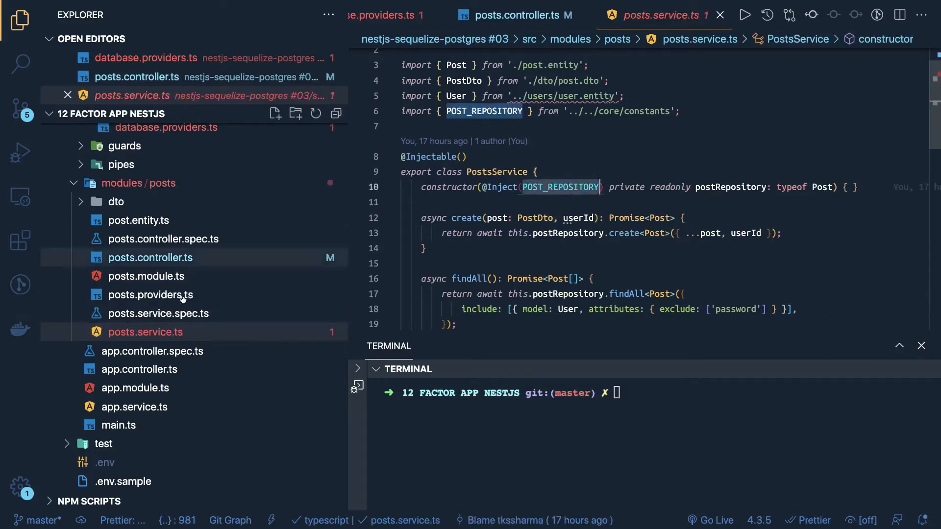
{"action": "left_click", "coordinate": [150, 295]}
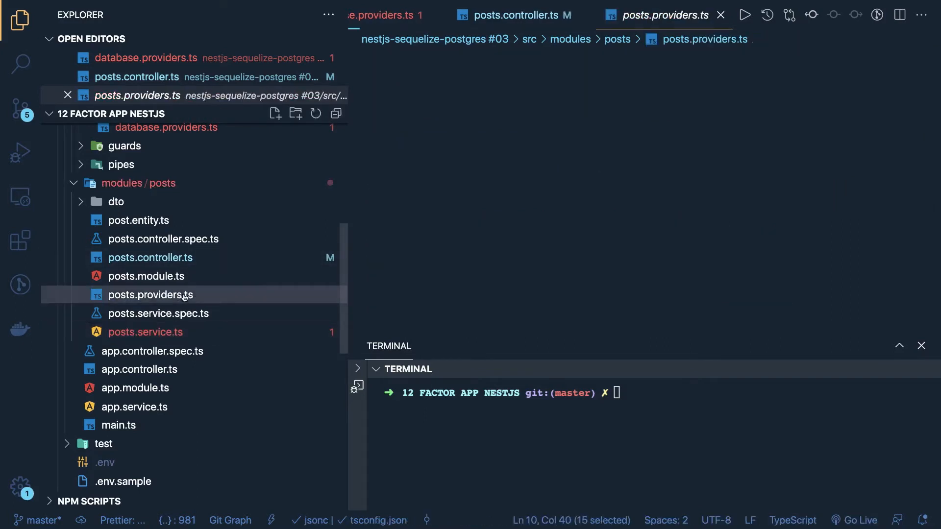
{"action": "left_click", "coordinate": [150, 296]}
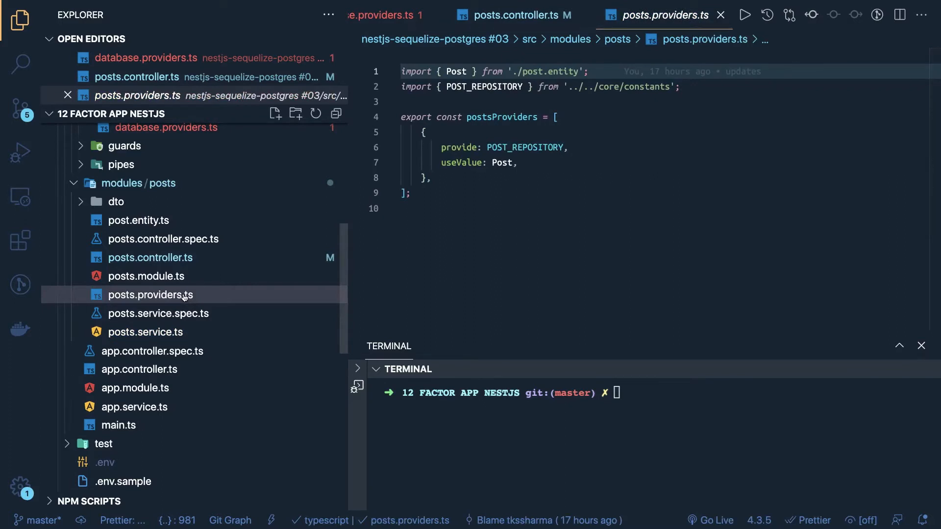
{"action": "mouse_move", "coordinate": [193, 276]}
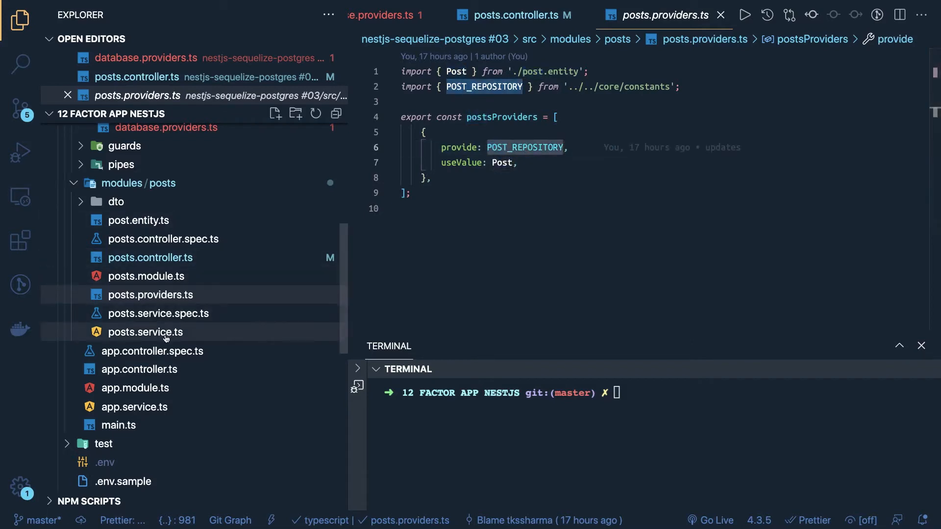
{"action": "left_click", "coordinate": [145, 333]}
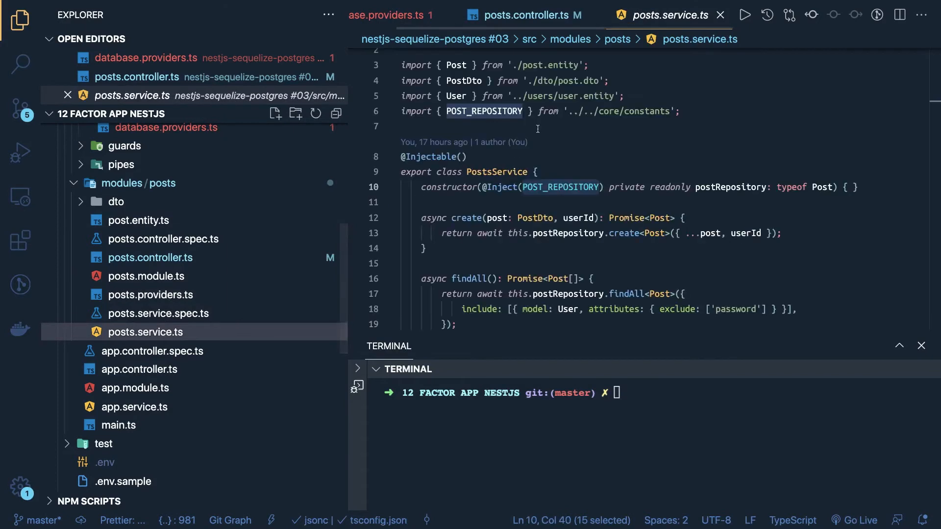
{"action": "left_click", "coordinate": [504, 186]}
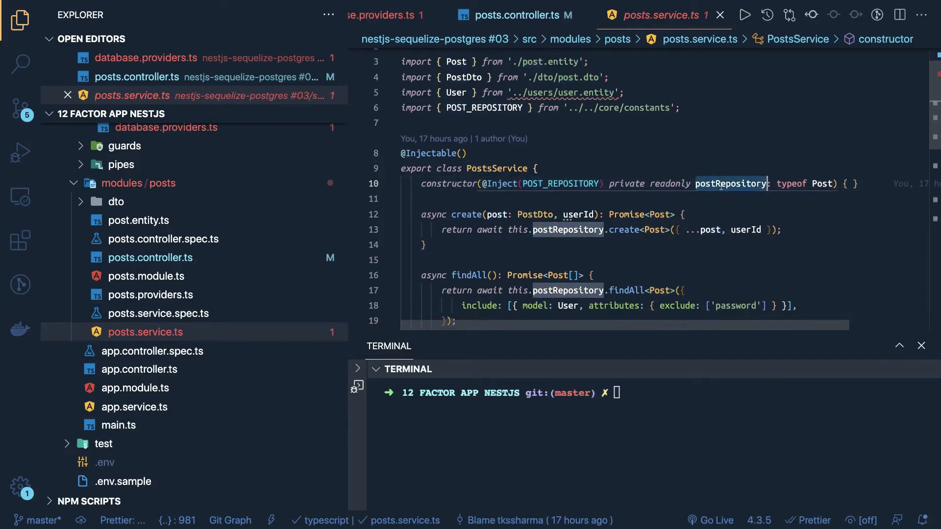
{"action": "scroll", "scroll_direction": "down", "scroll_amount": 3}
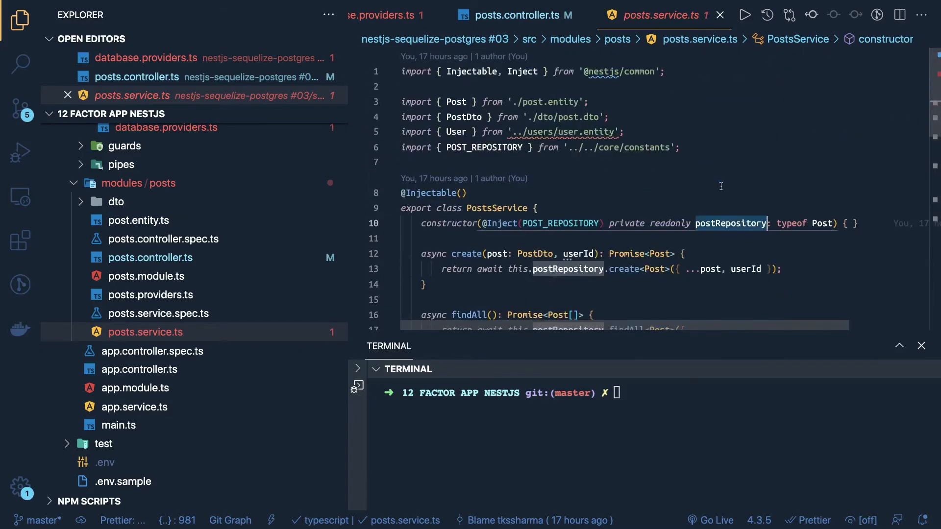
{"action": "scroll", "scroll_direction": "down", "scroll_amount": 3}
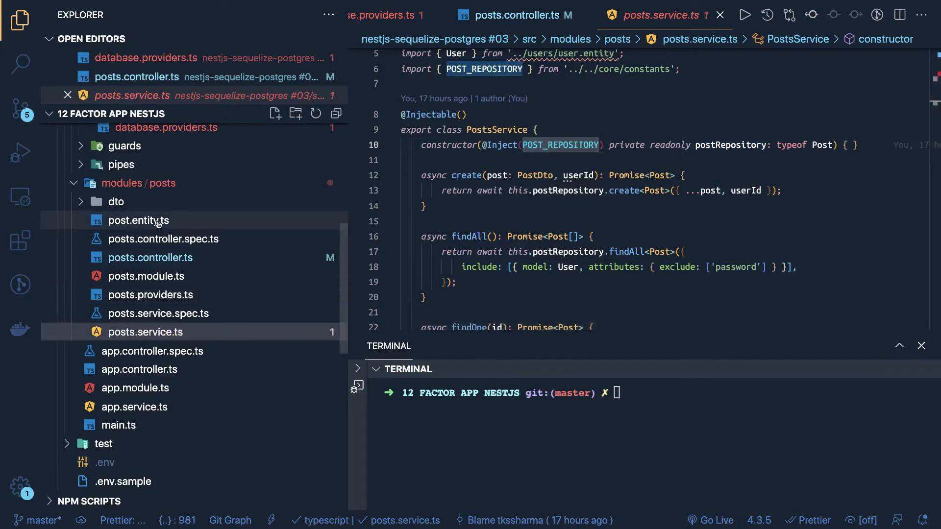
{"action": "left_click", "coordinate": [138, 220]}
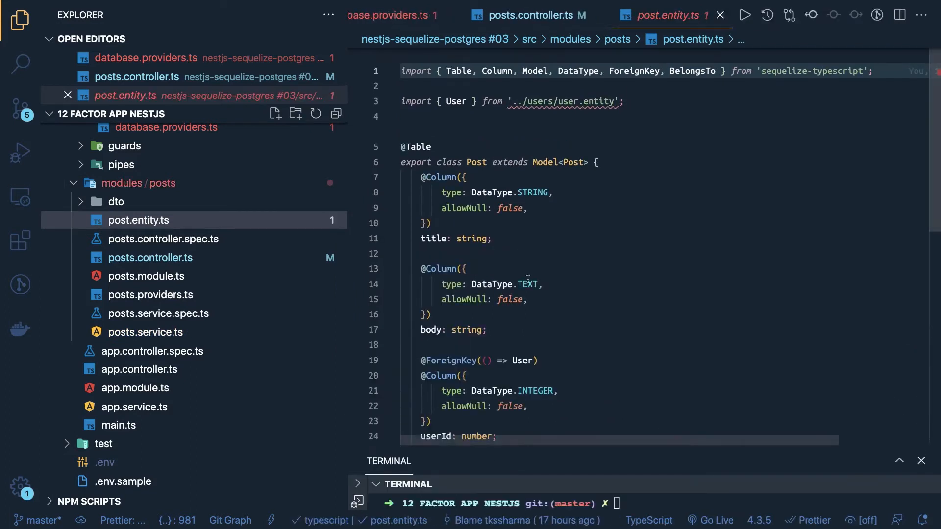
{"action": "scroll", "scroll_direction": "down", "scroll_amount": 3}
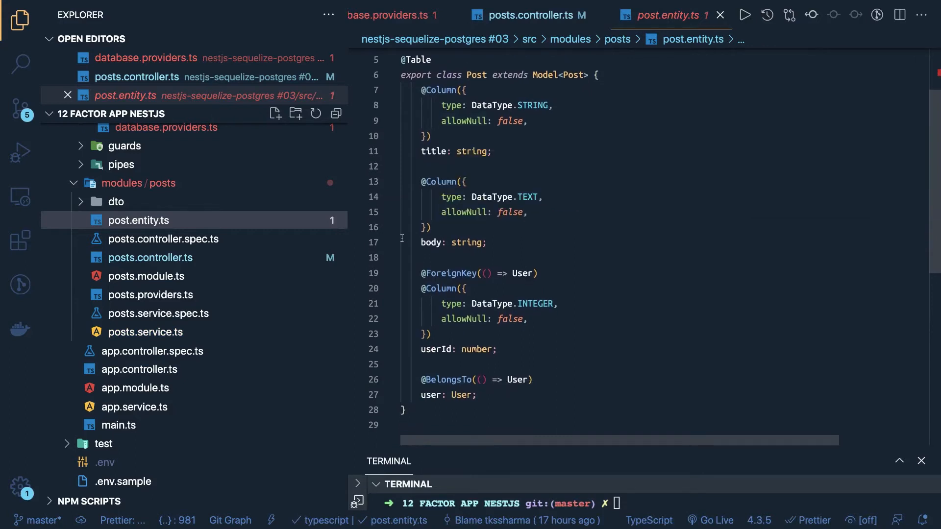
{"action": "scroll", "scroll_direction": "down", "scroll_amount": 3}
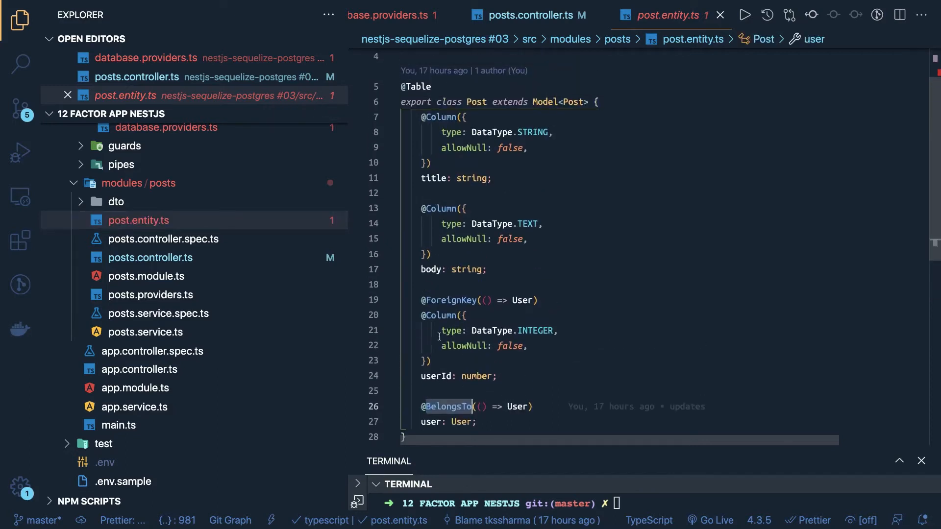
{"action": "scroll", "scroll_direction": "down", "scroll_amount": 3}
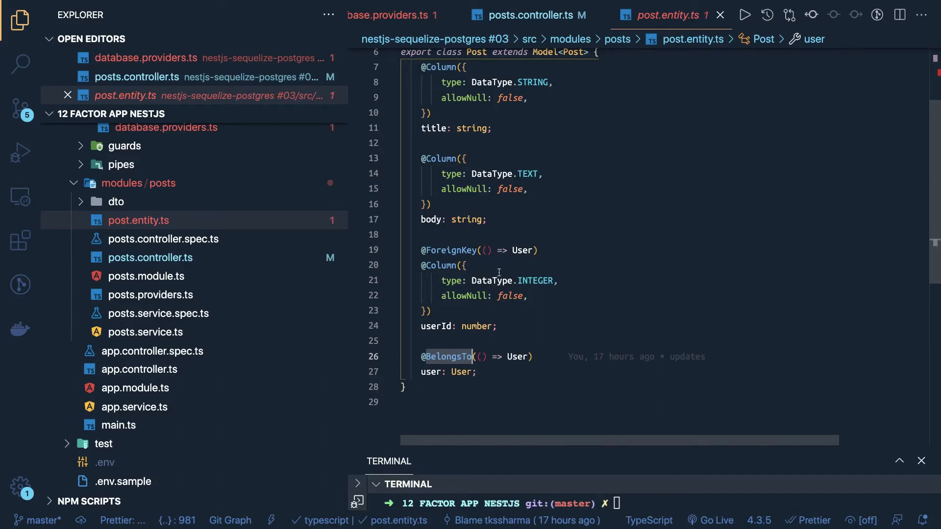
{"action": "left_click_drag", "start_coordinate": [408, 235], "coordinate": [430, 311]}
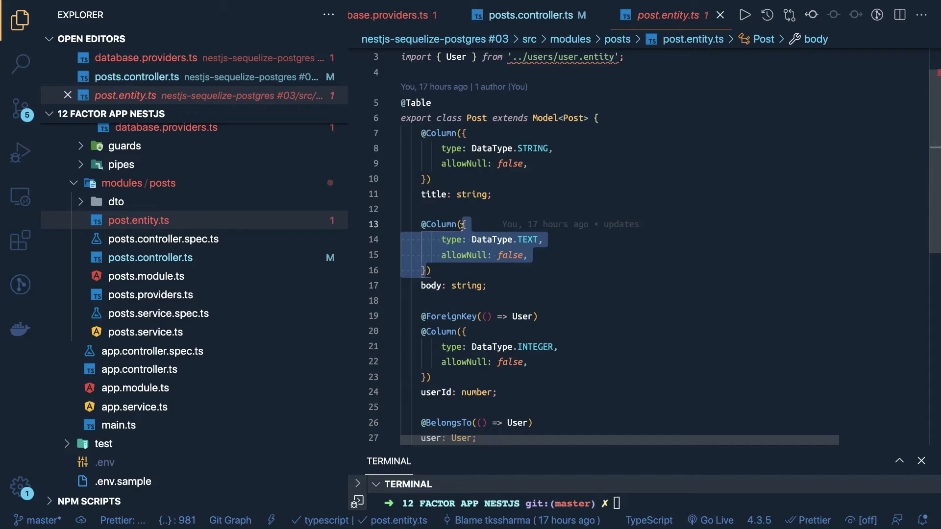
{"action": "scroll", "scroll_direction": "down", "scroll_amount": 3}
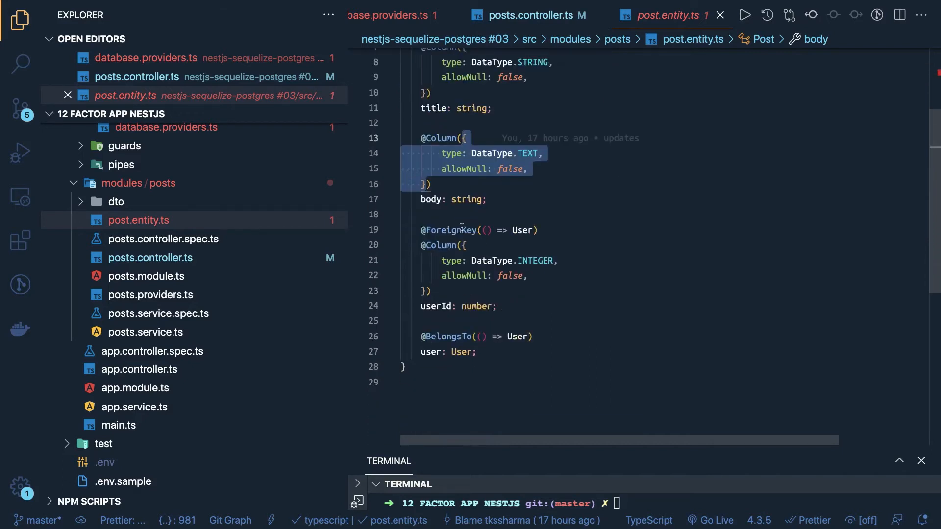
{"action": "scroll", "scroll_direction": "down", "scroll_amount": 3}
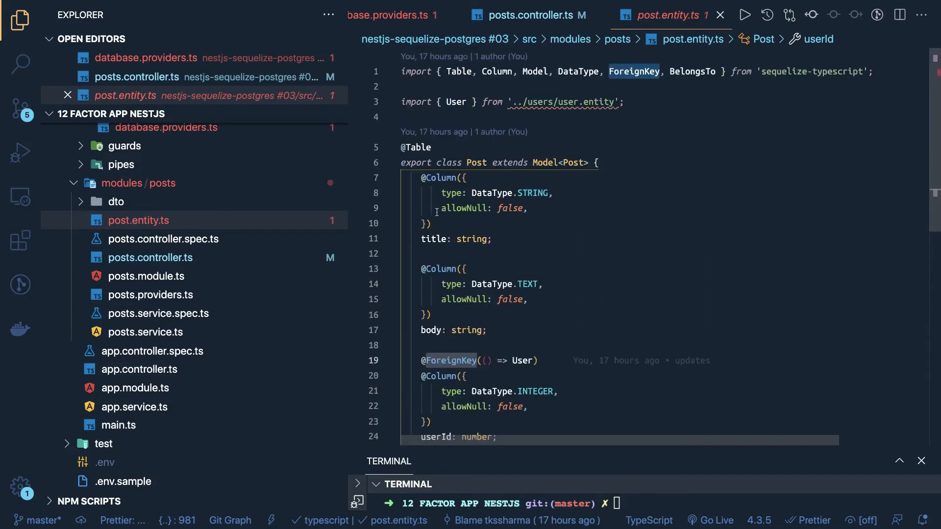
{"action": "scroll", "scroll_direction": "down", "scroll_amount": 3}
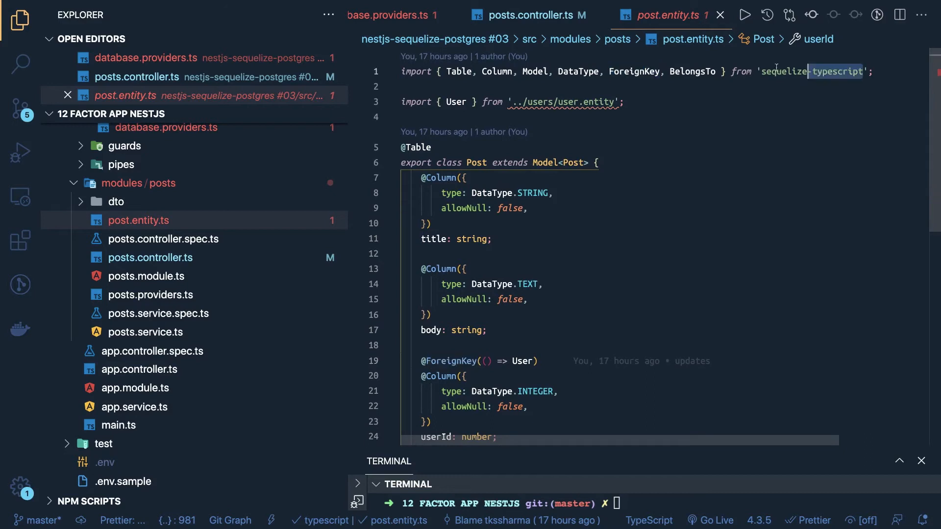
{"action": "double_click", "coordinate": [812, 71]}
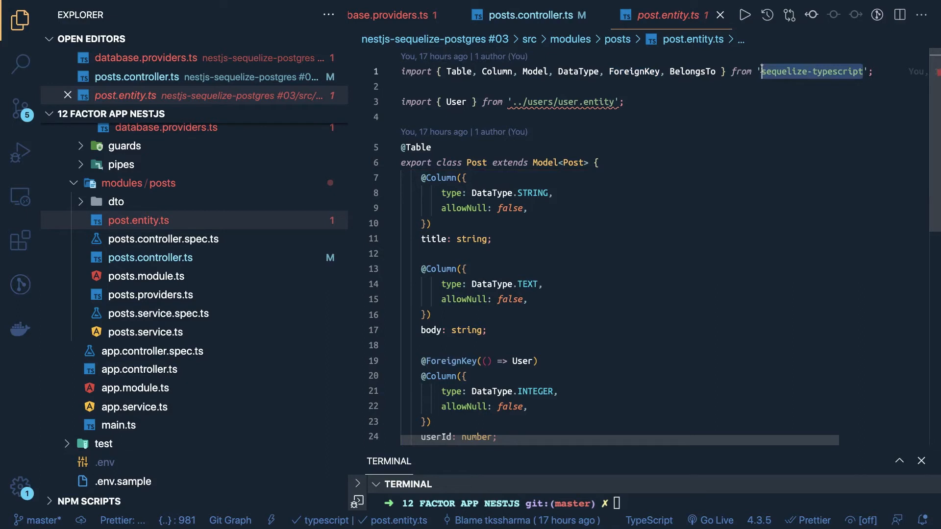
{"action": "scroll", "scroll_direction": "down", "scroll_amount": 3}
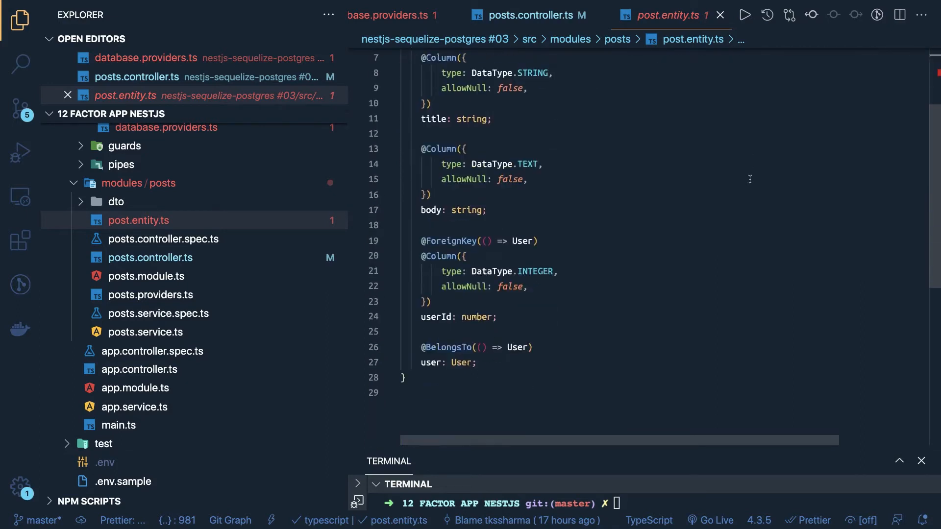
{"action": "scroll", "scroll_direction": "down", "scroll_amount": 3}
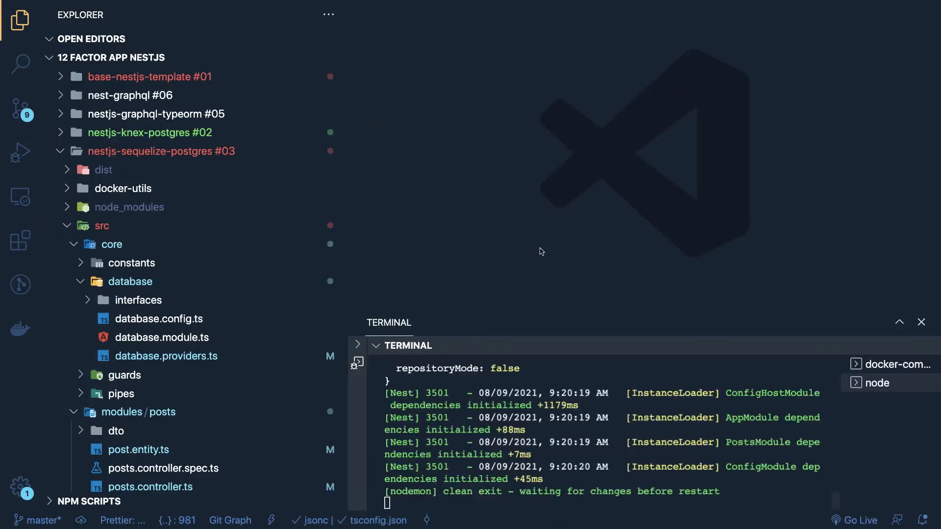
{"action": "mouse_move", "coordinate": [177, 363]}
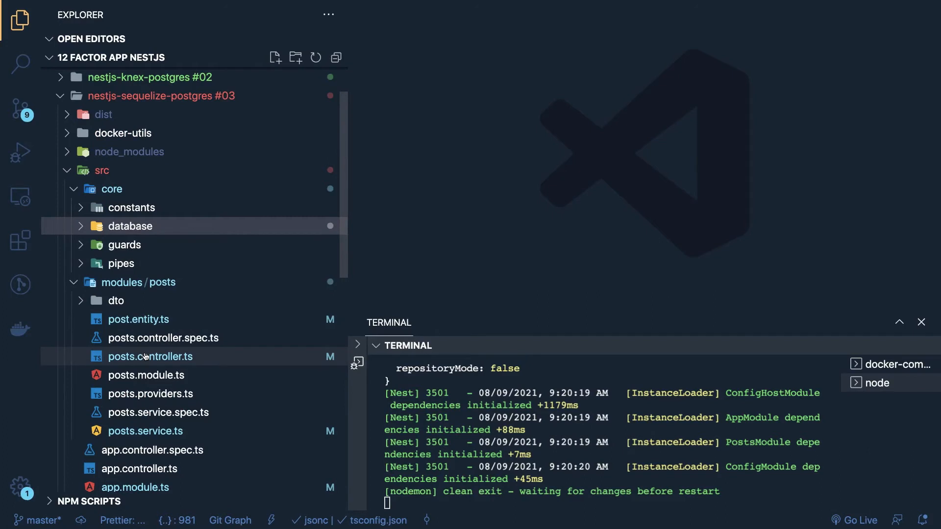
{"action": "mouse_move", "coordinate": [150, 357]}
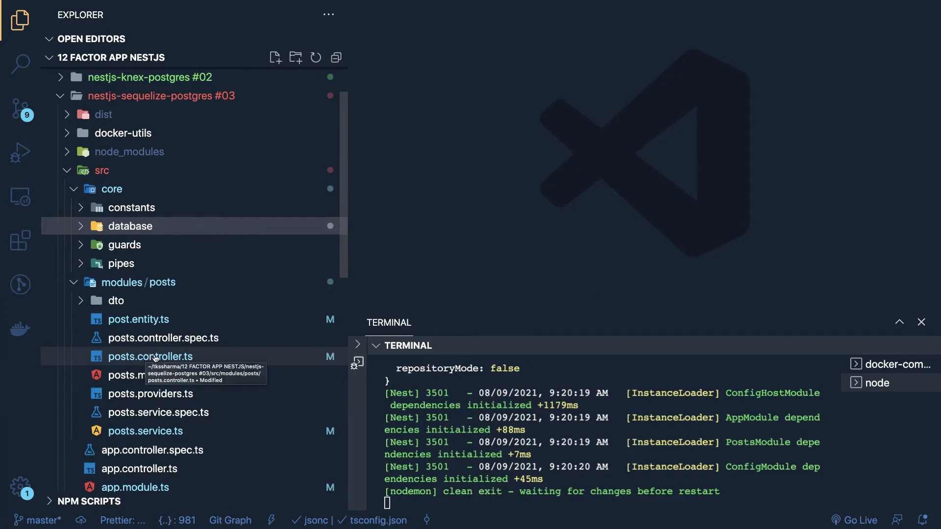
Review posts.controller.ts and posts.service.ts, highlighting the POST_REPOSITORY injection token
{"action": "left_click", "coordinate": [150, 355]}
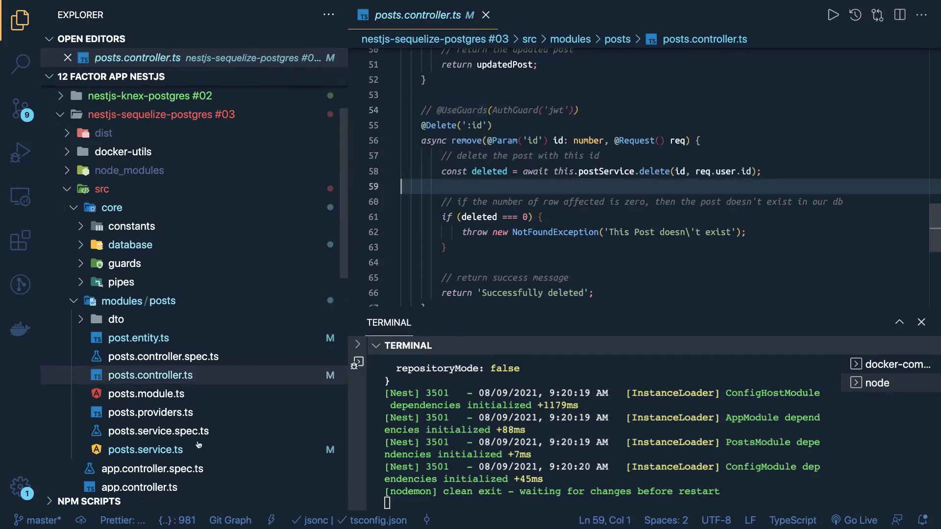
{"action": "left_click", "coordinate": [145, 450]}
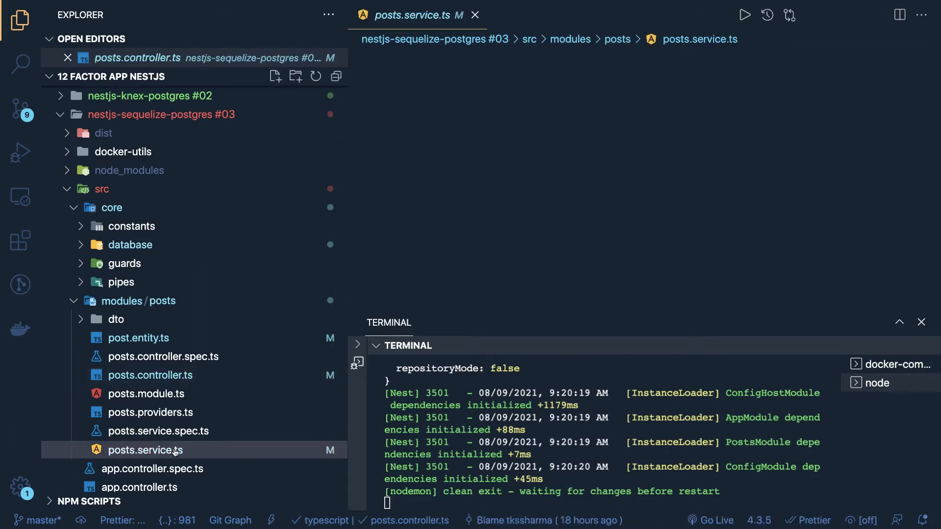
{"action": "left_click", "coordinate": [145, 450]}
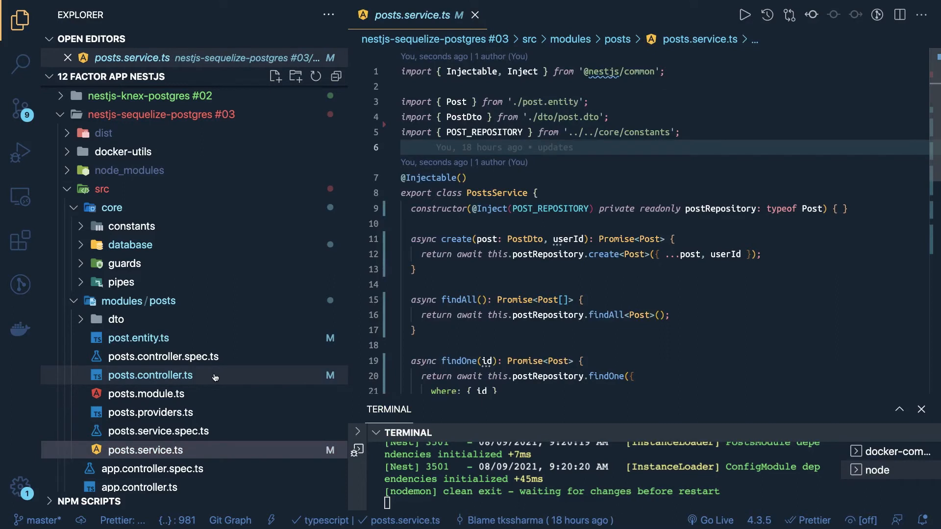
{"action": "double_click", "coordinate": [550, 208]}
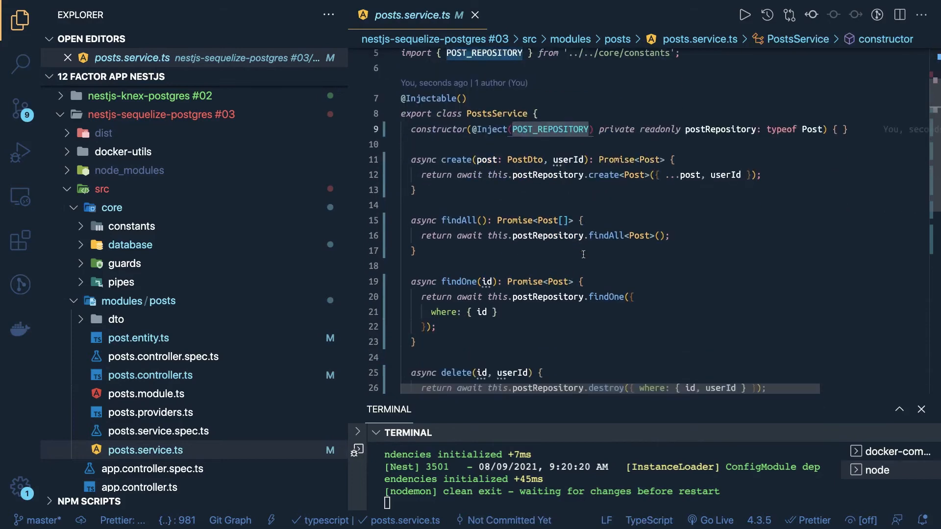
Scroll posts.service.ts down to its update method, then view posts.providers.ts
{"action": "scroll", "scroll_direction": "down", "scroll_amount": 3}
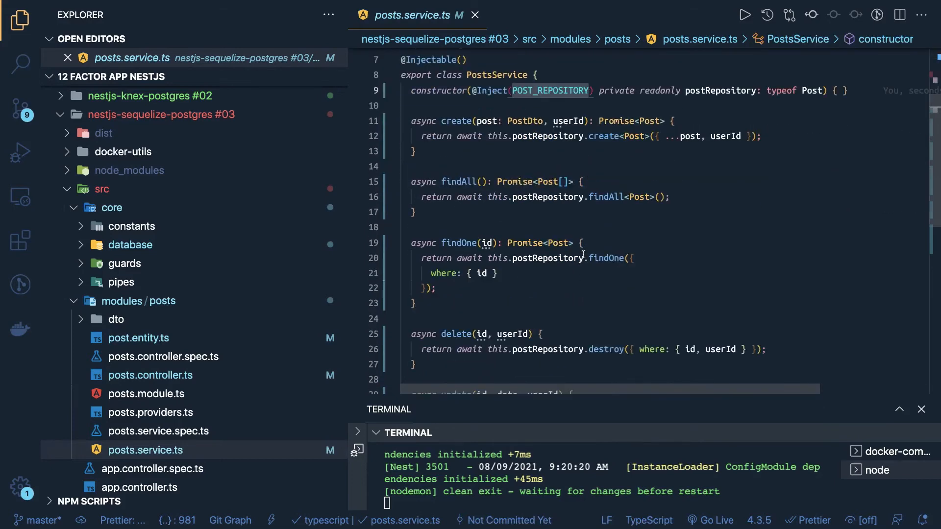
{"action": "scroll", "scroll_direction": "down", "scroll_amount": 3}
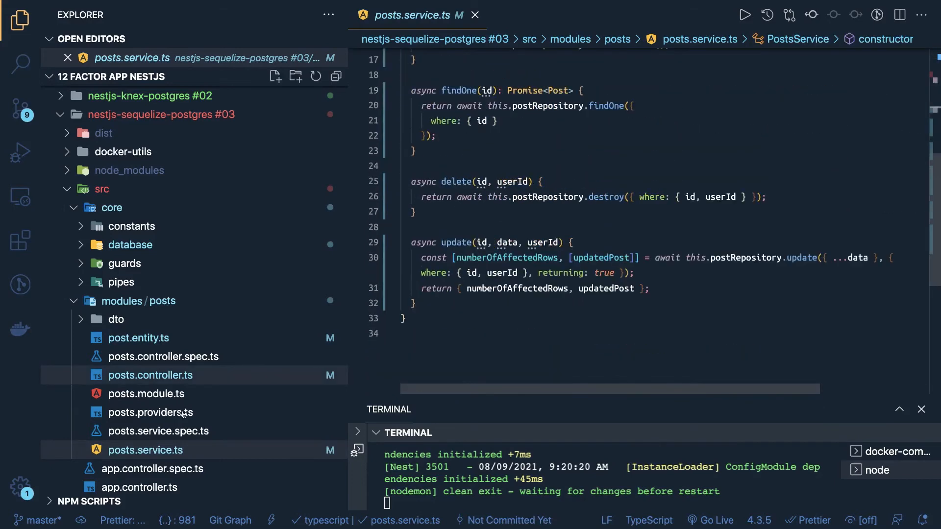
{"action": "left_click", "coordinate": [150, 412]}
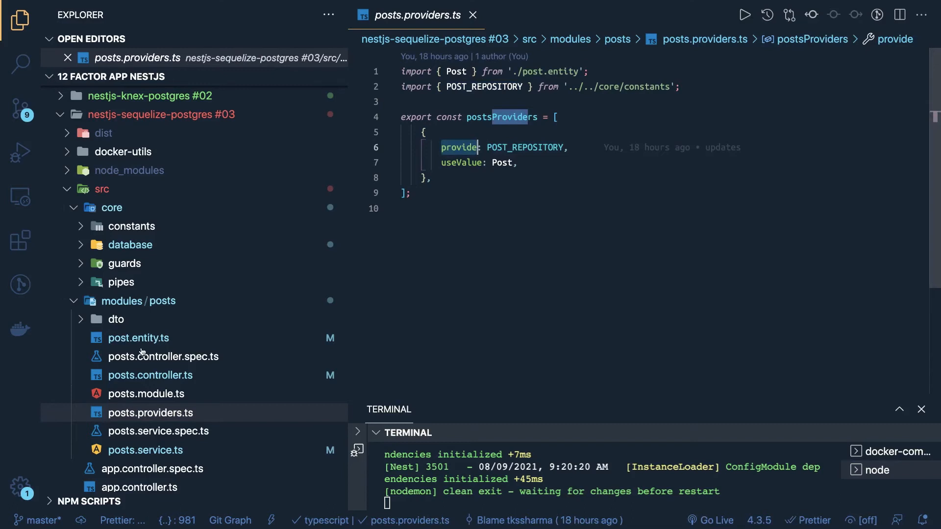
Bring up the root app.module.ts from the Explorer to review its module imports
{"action": "left_click", "coordinate": [139, 337]}
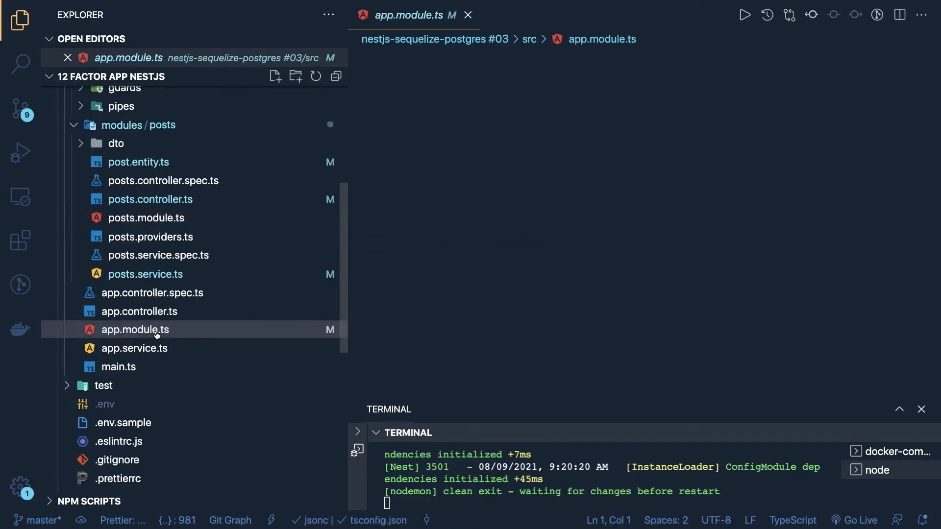
{"action": "left_click", "coordinate": [135, 329]}
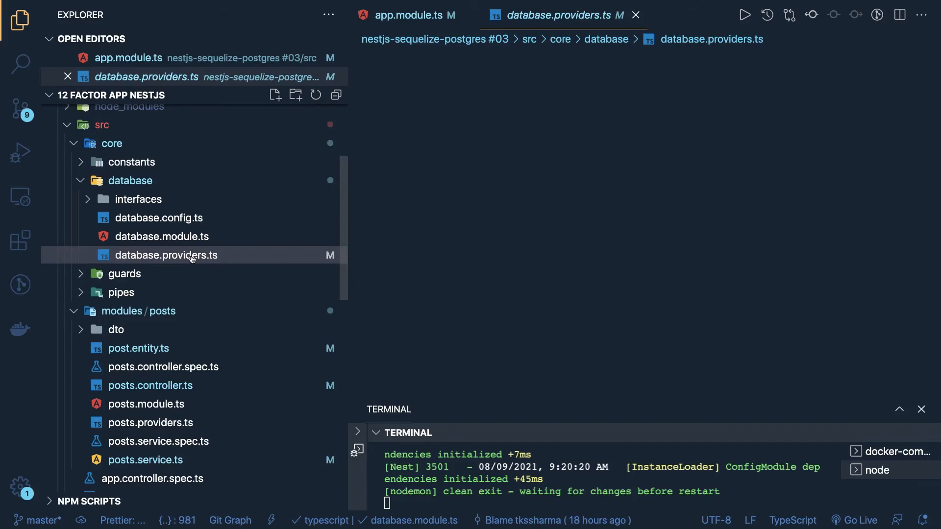
View database.providers.ts to review the useFactory Sequelize configuration
{"action": "left_click", "coordinate": [167, 255]}
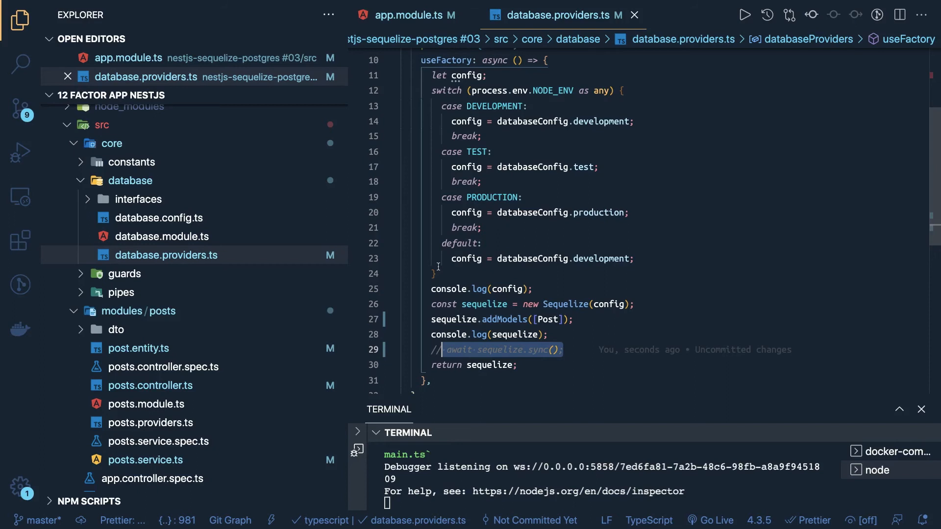
{"action": "mouse_move", "coordinate": [470, 255]}
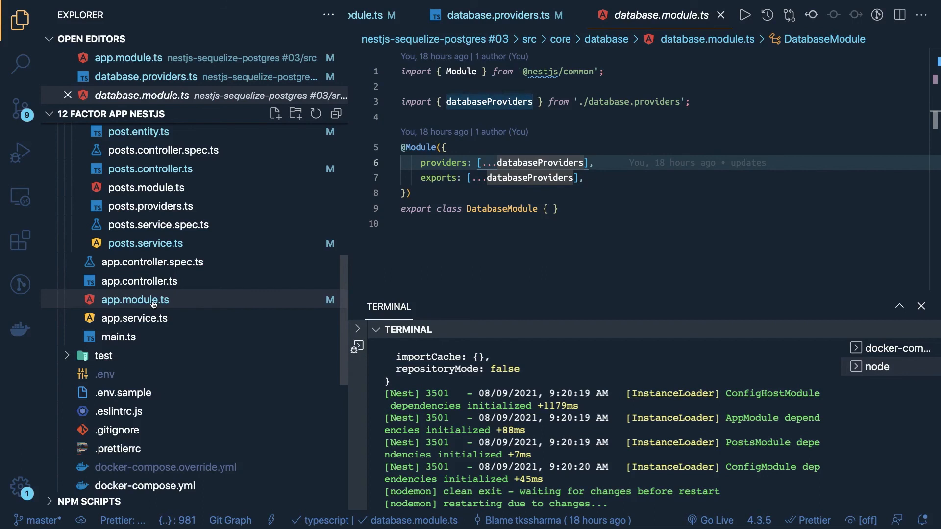
Return to app.module.ts showing DatabaseModule alongside PostsModule in the imports array
{"action": "left_click", "coordinate": [128, 58]}
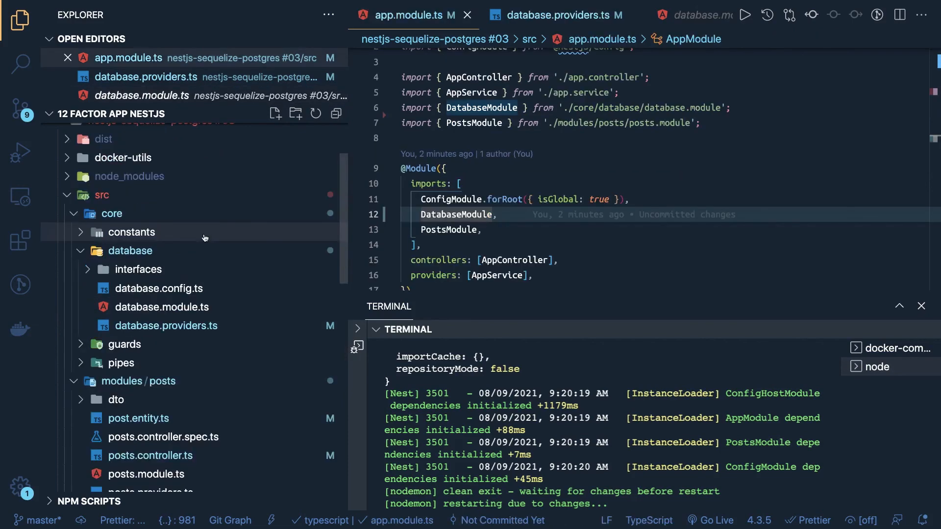